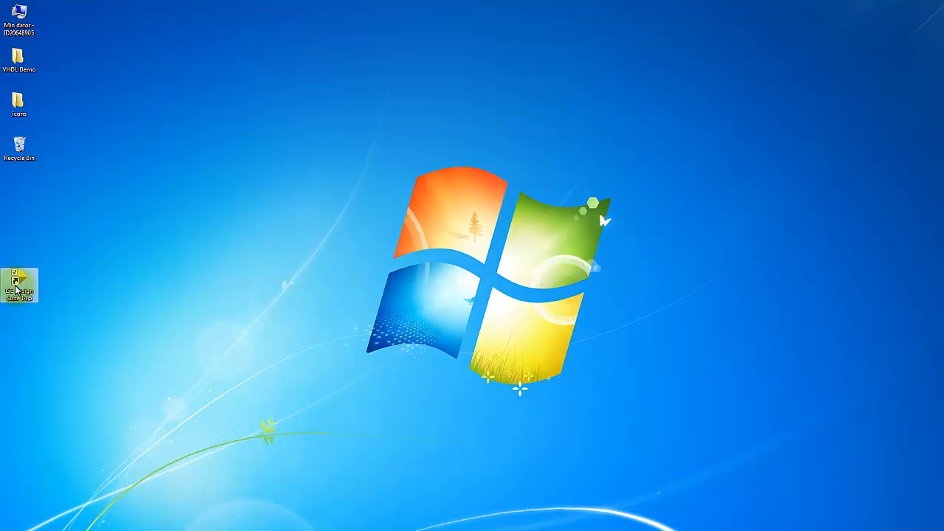
# Step: Launch ISE Design Suite, dismiss Tip of the Day and start a new project
pyautogui.doubleClick(19, 286)
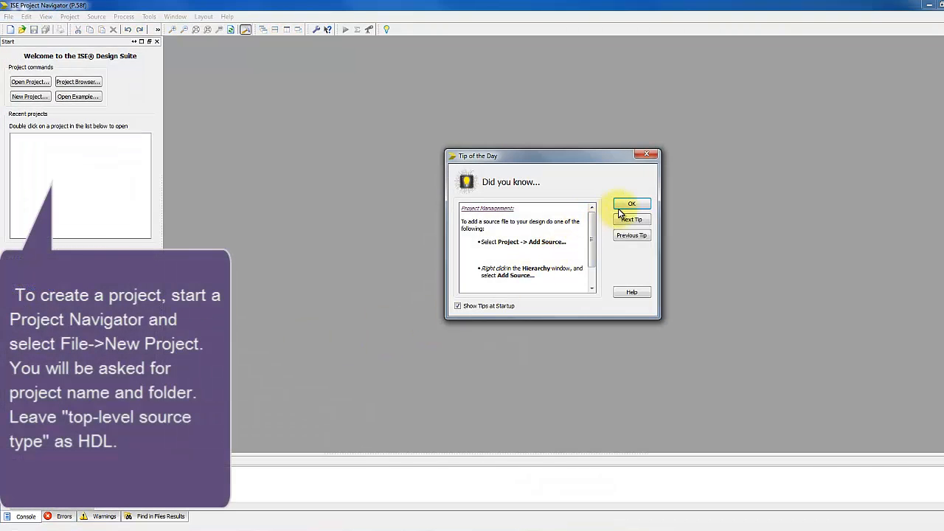
pyautogui.click(631, 204)
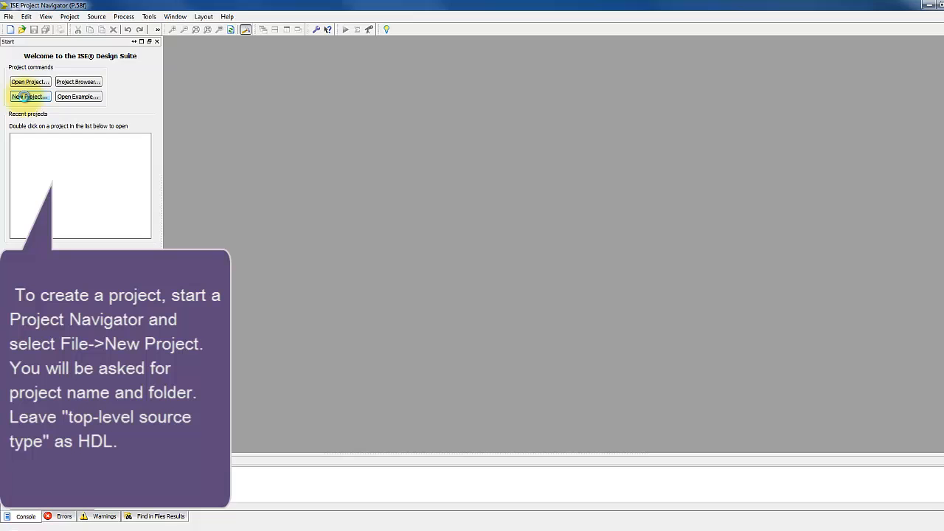
pyautogui.click(30, 96)
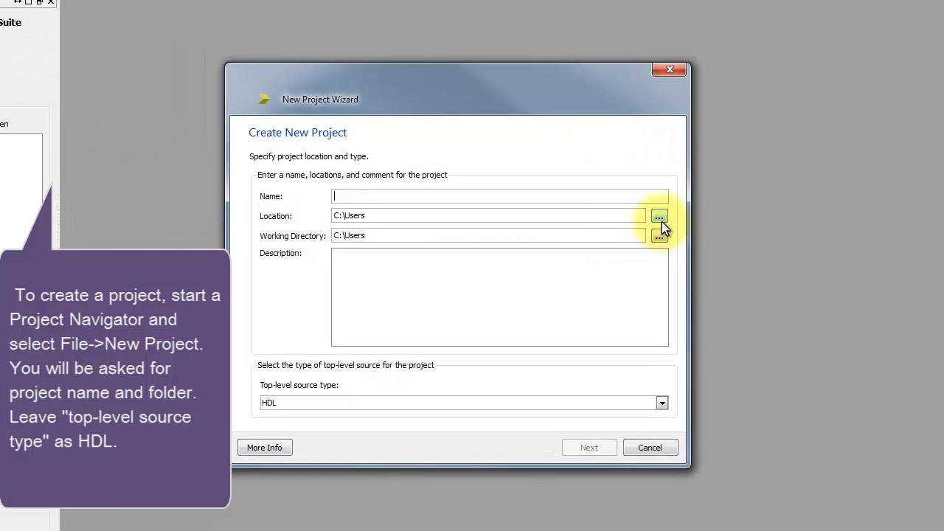
# Step: Place the project in the VHDL Demo folder and name it MultiplexerExample
pyautogui.click(659, 215)
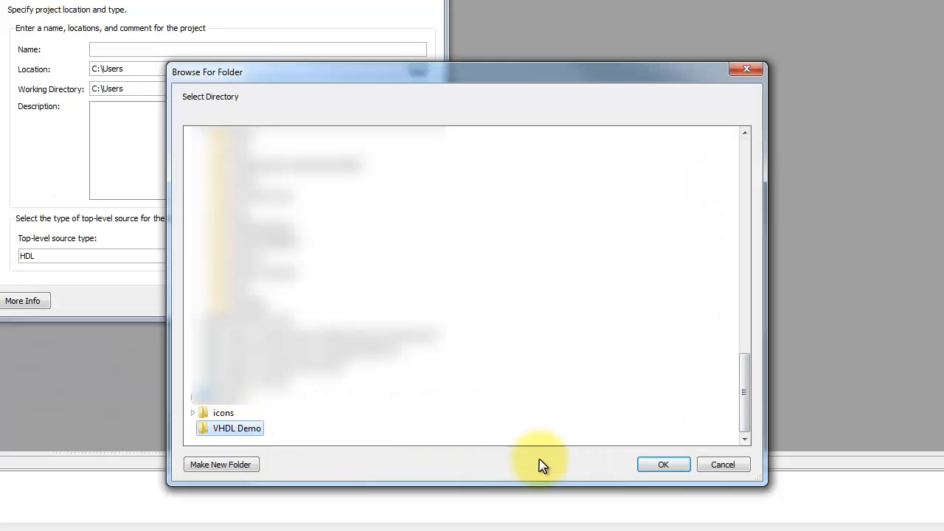
pyautogui.click(663, 464)
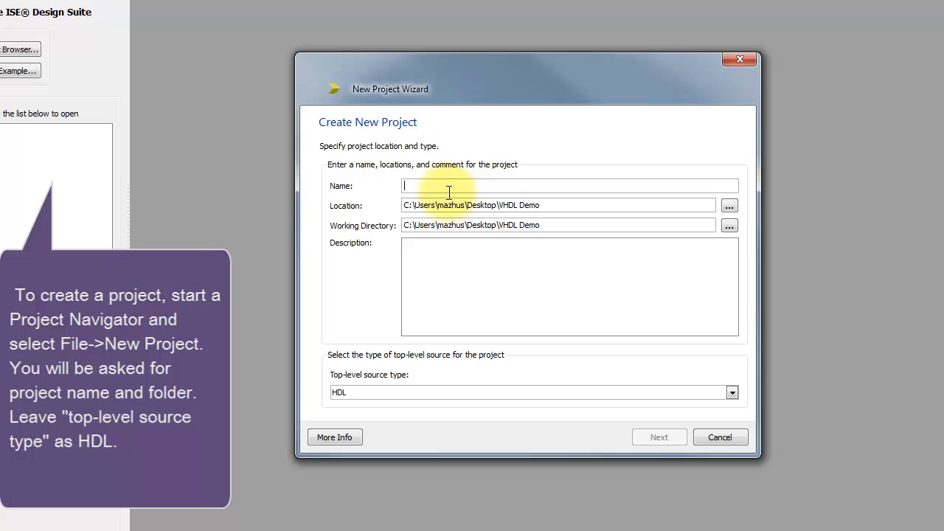
pyautogui.write('Multiplexer')
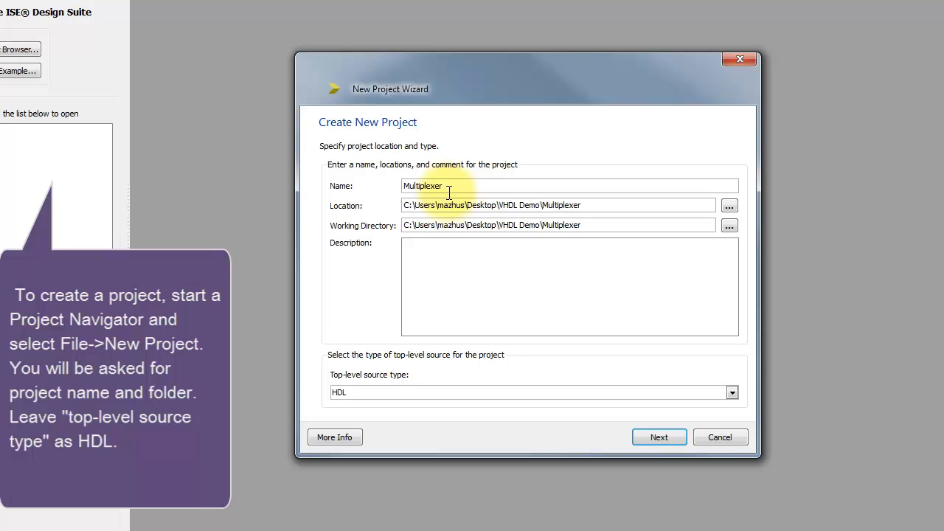
pyautogui.write('Example')
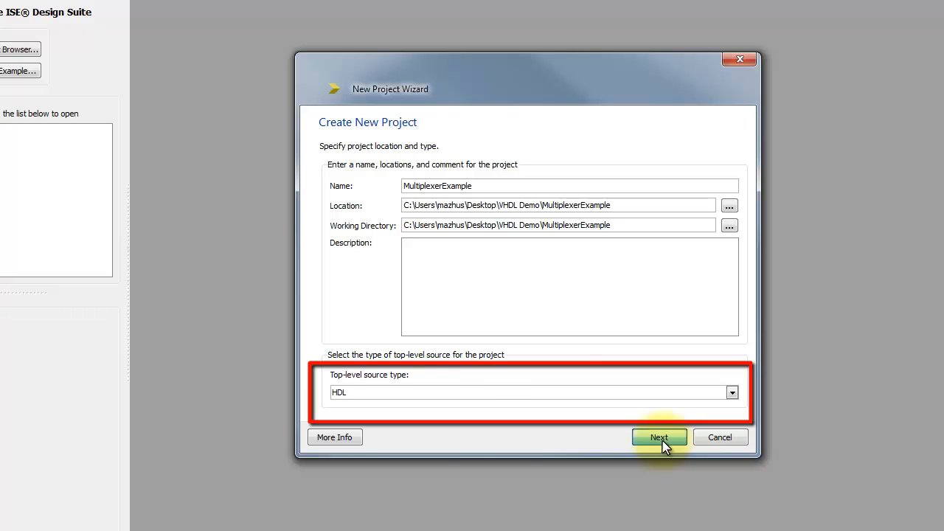
# Step: Target the Spartan3E family with ISim as simulator and finish creating the project
pyautogui.click(659, 436)
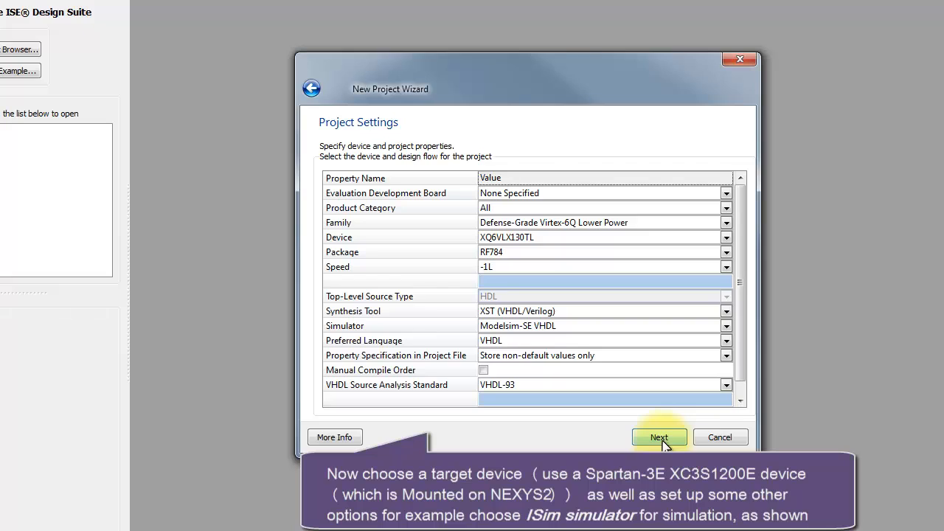
pyautogui.click(659, 437)
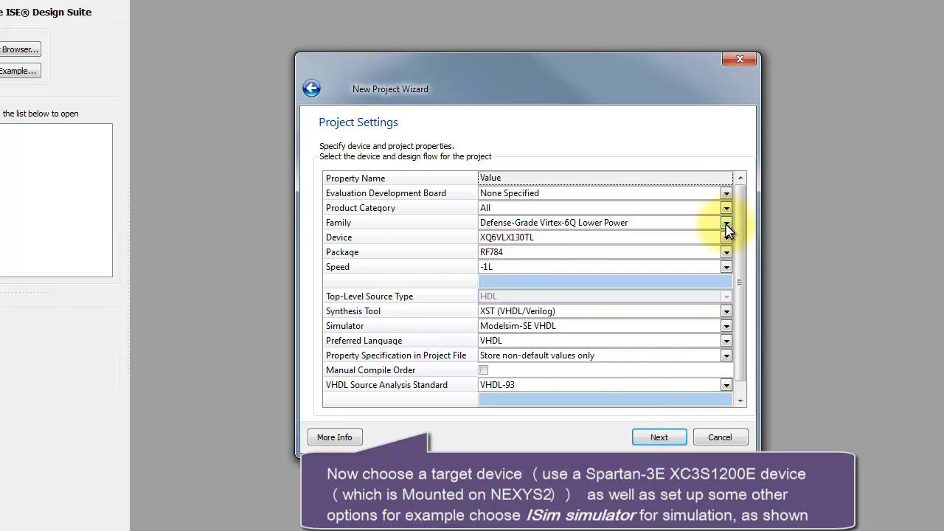
pyautogui.click(726, 222)
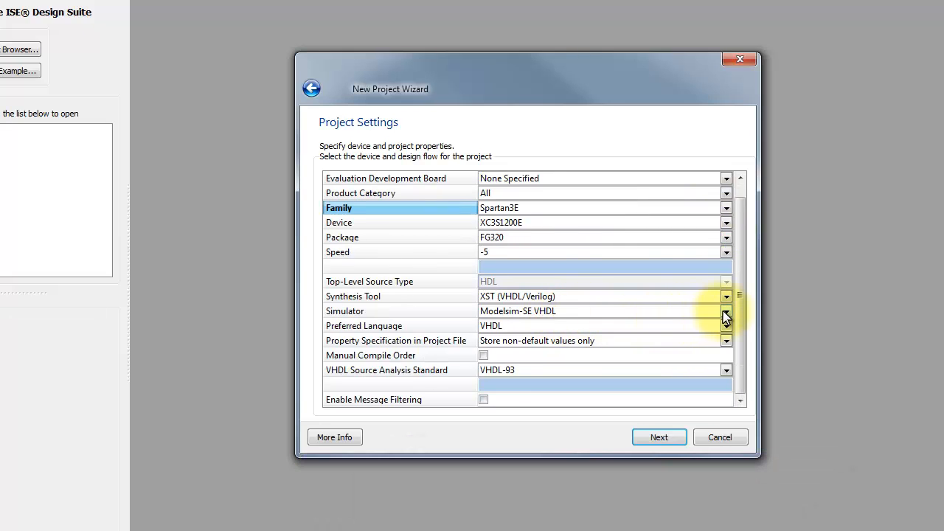
pyautogui.click(726, 311)
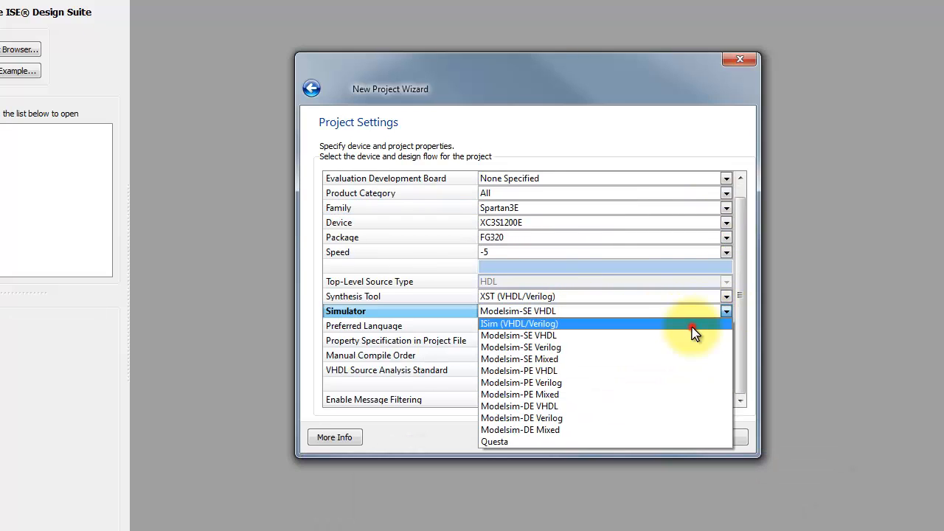
pyautogui.click(520, 323)
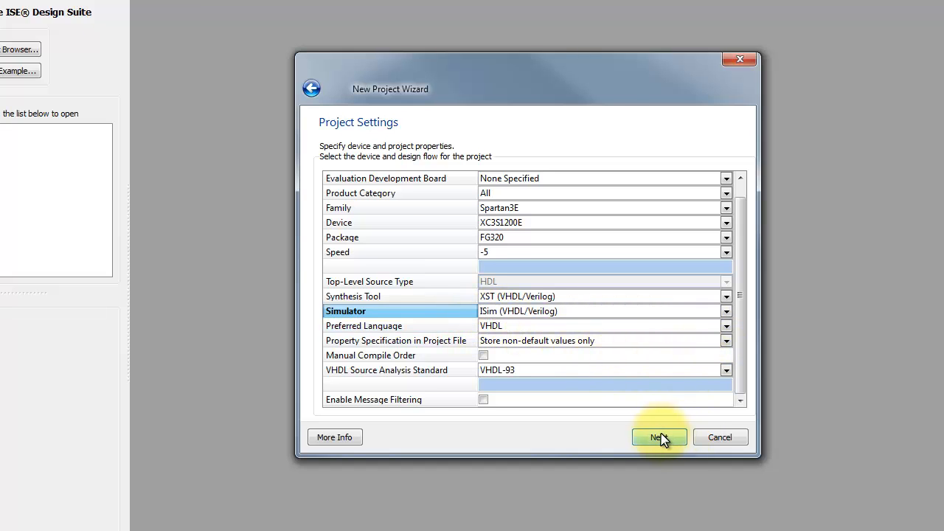
pyautogui.click(656, 437)
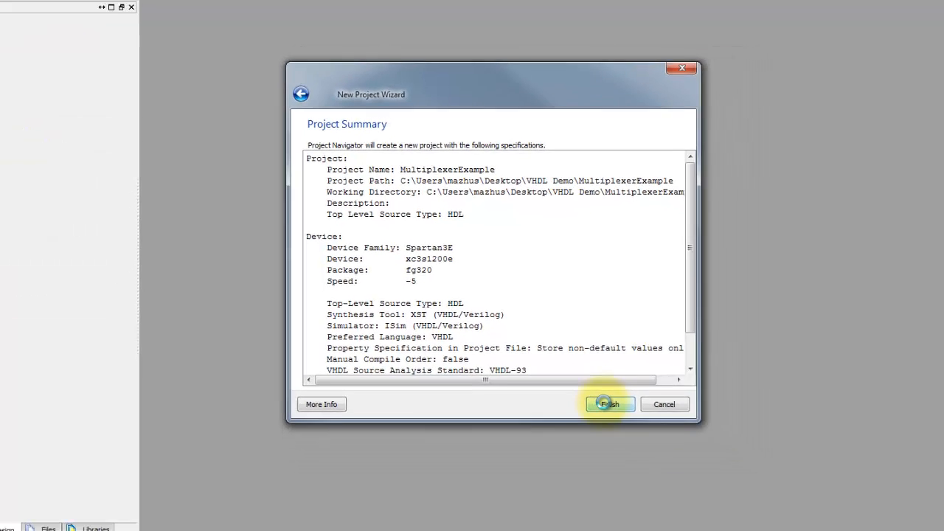
pyautogui.click(609, 404)
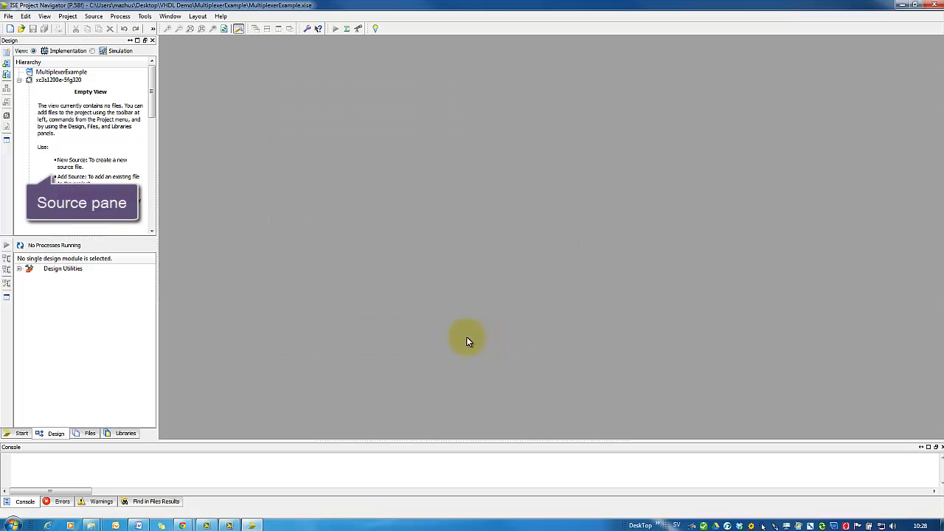
pyautogui.moveTo(22, 178)
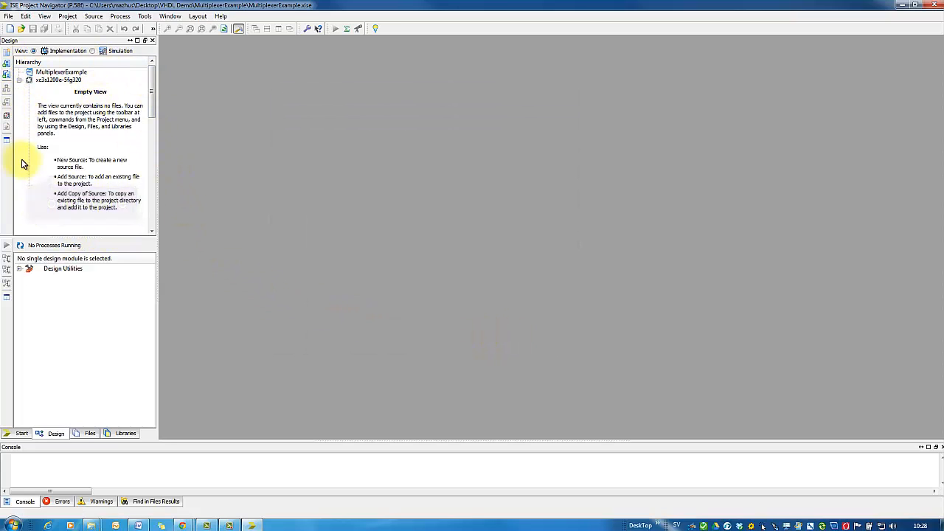
pyautogui.moveTo(260, 351)
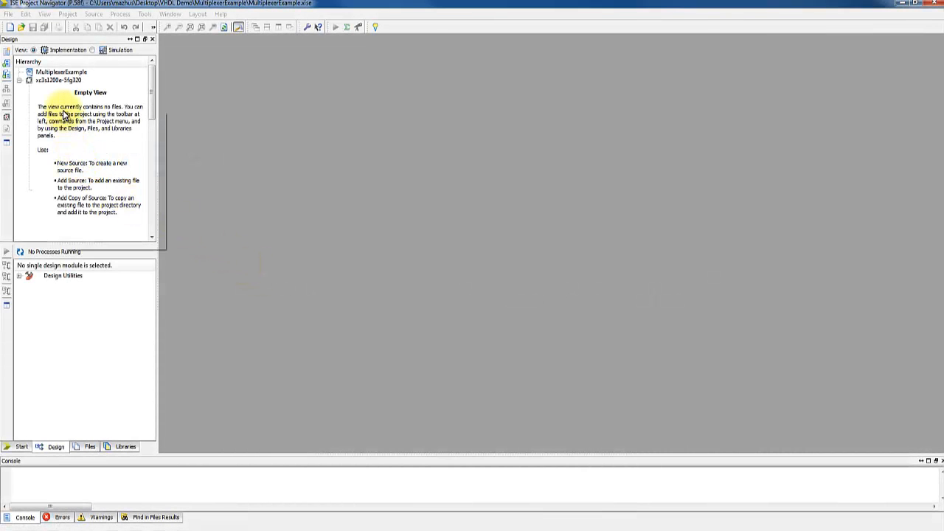
# Step: Add a new VHDL Module source named MUX4x1 from the Hierarchy pane
pyautogui.rightClick(67, 114)
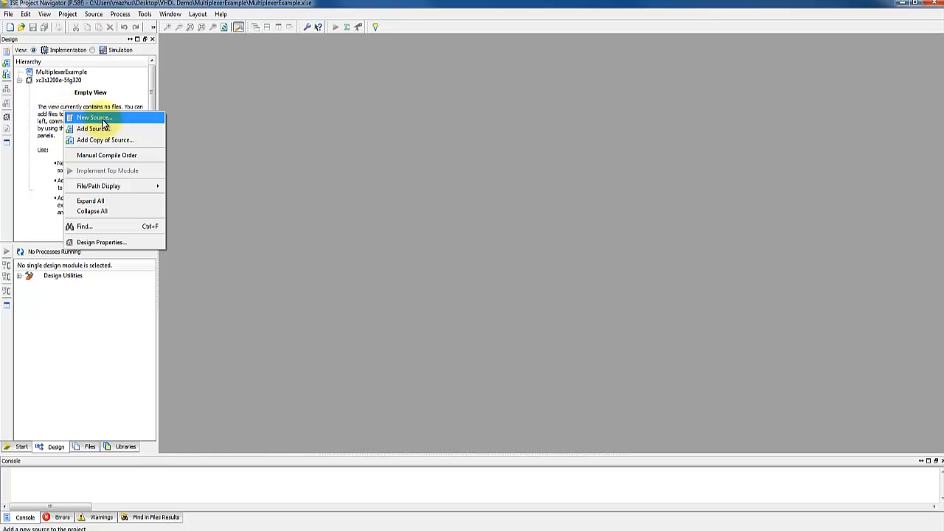
pyautogui.click(93, 118)
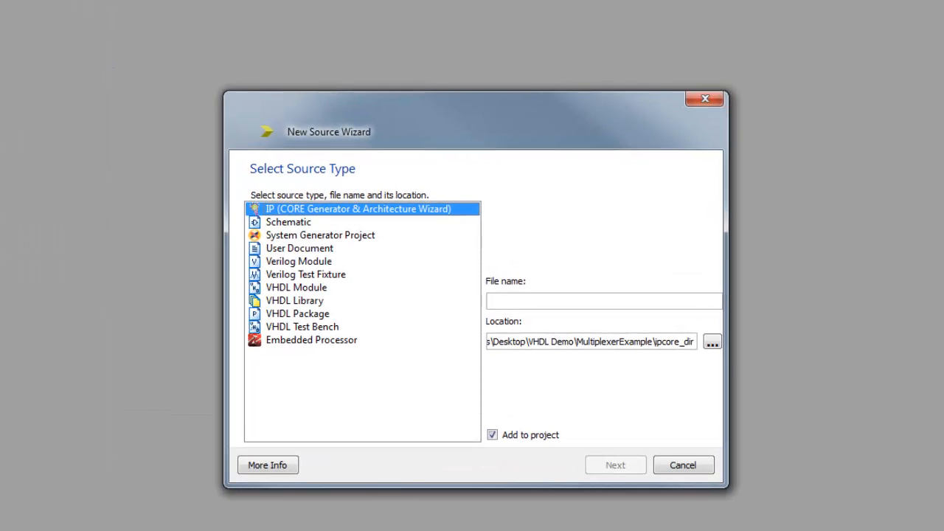
pyautogui.moveTo(294, 295)
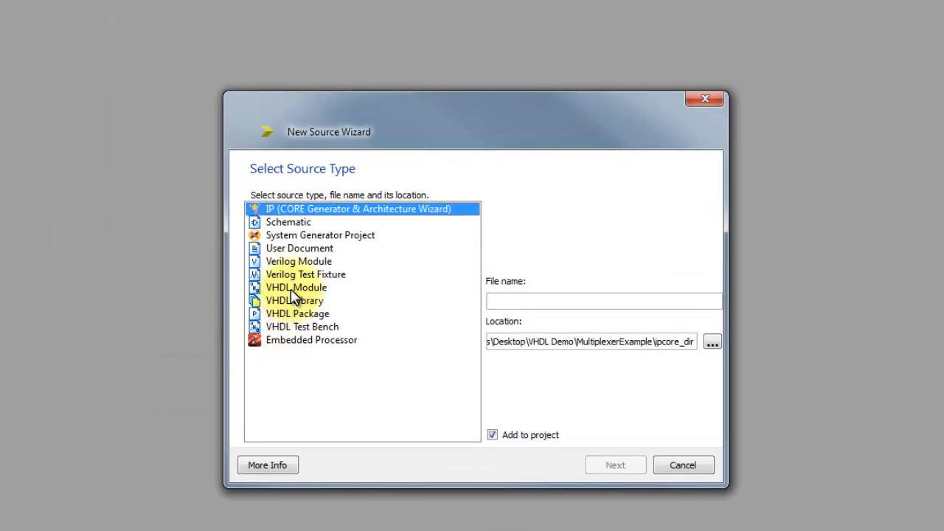
pyautogui.click(295, 287)
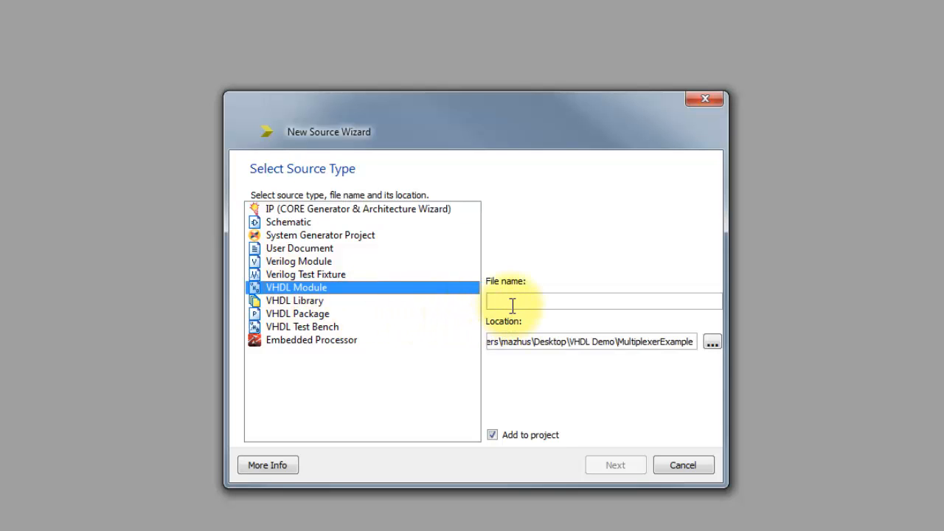
pyautogui.write('MUX')
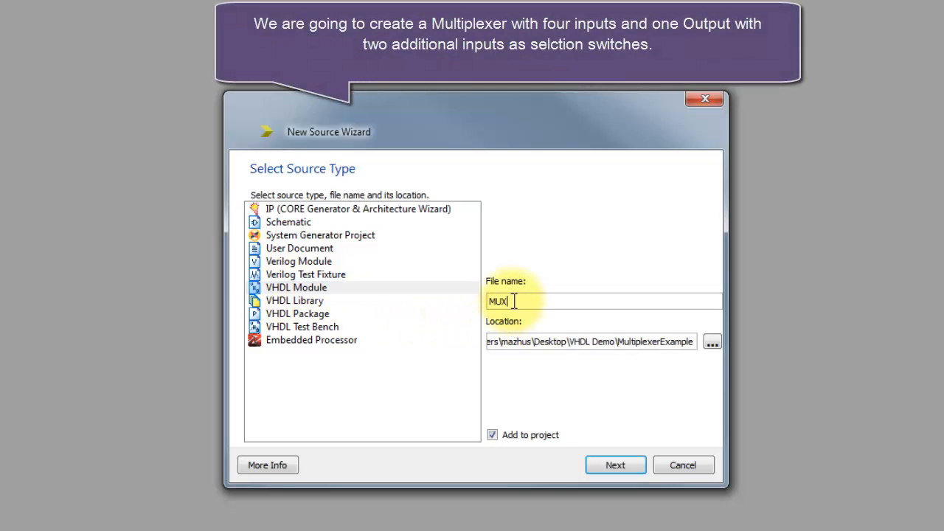
pyautogui.write('4x1')
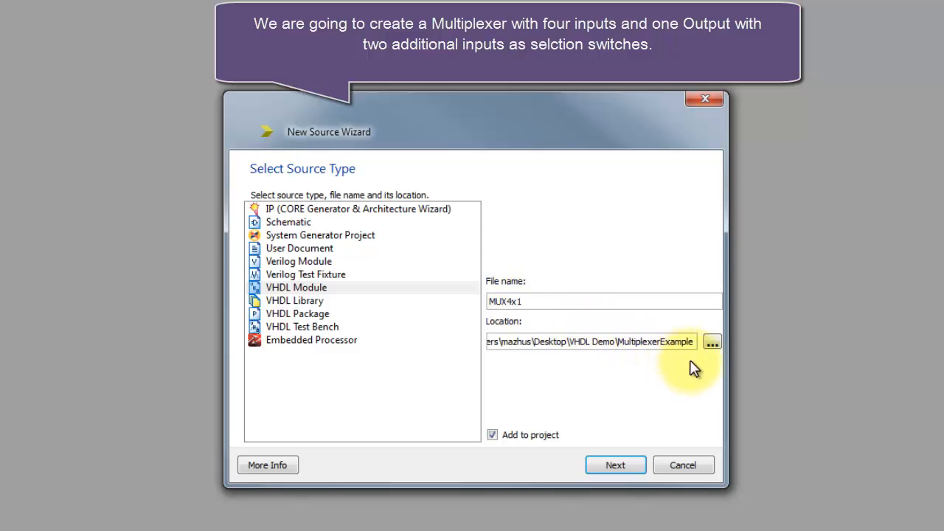
pyautogui.moveTo(666, 357)
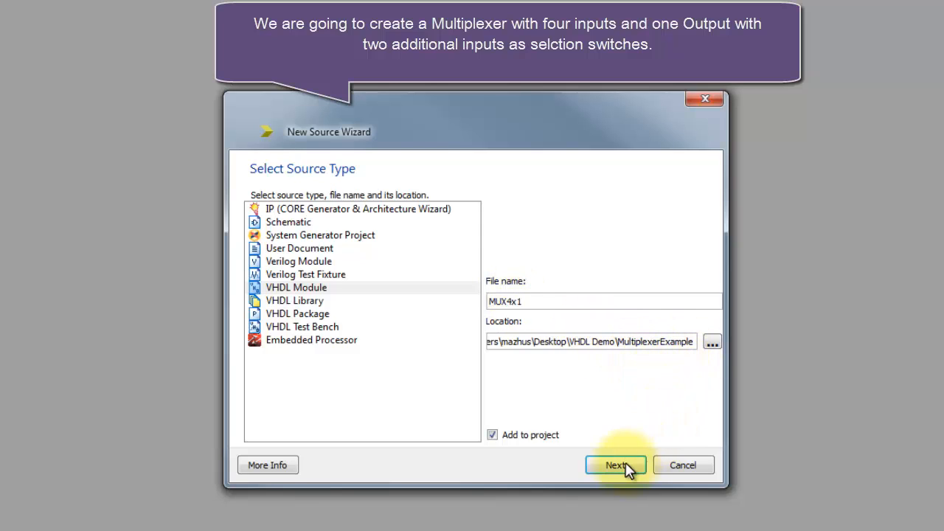
# Step: Define ports MUX_Selection, Input4 and Output, then proceed to the module summary
pyautogui.click(616, 464)
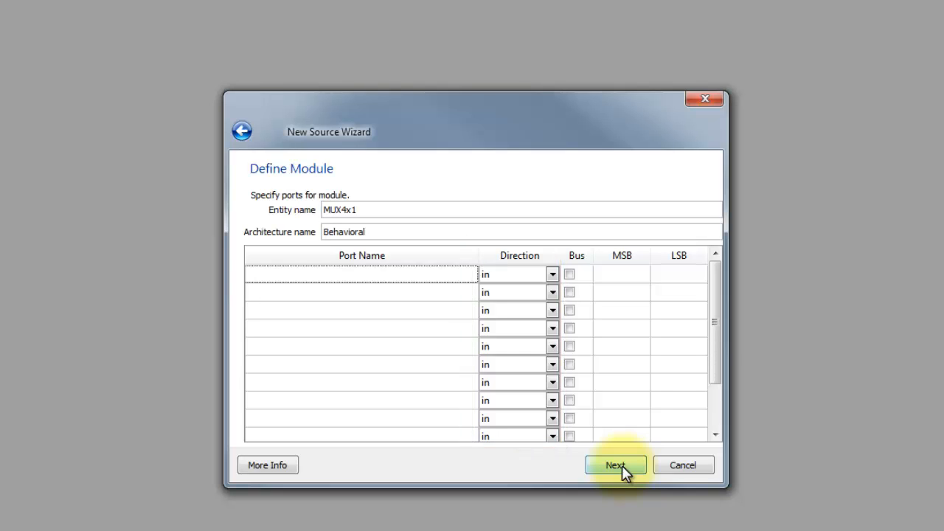
pyautogui.click(615, 464)
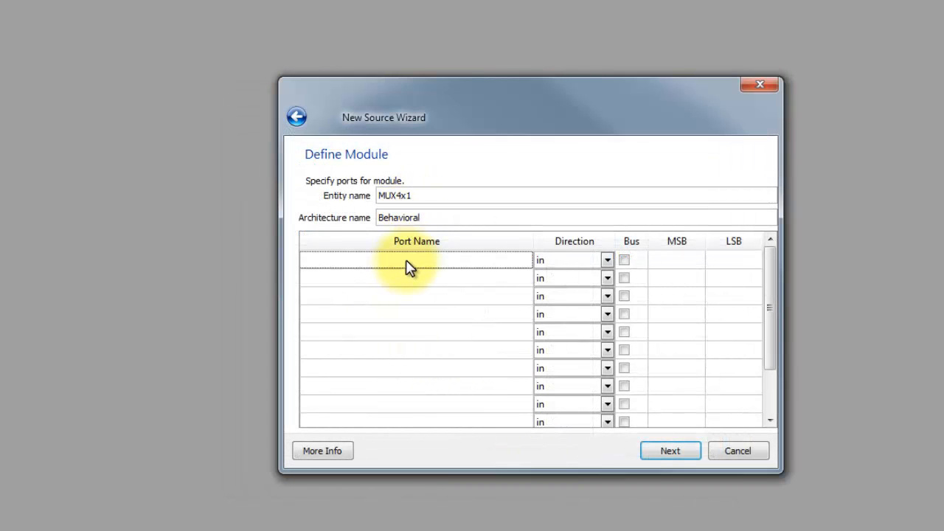
pyautogui.write('MUX_Selection')
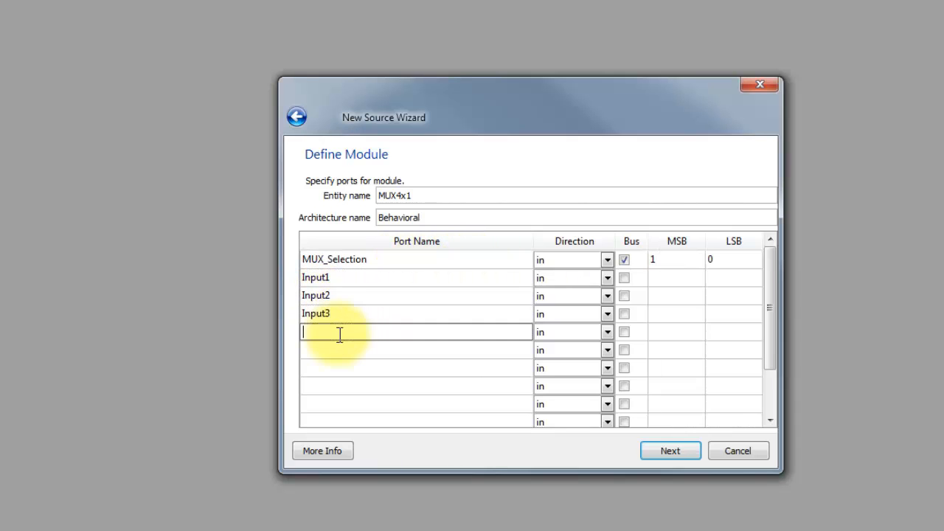
pyautogui.write('Input4')
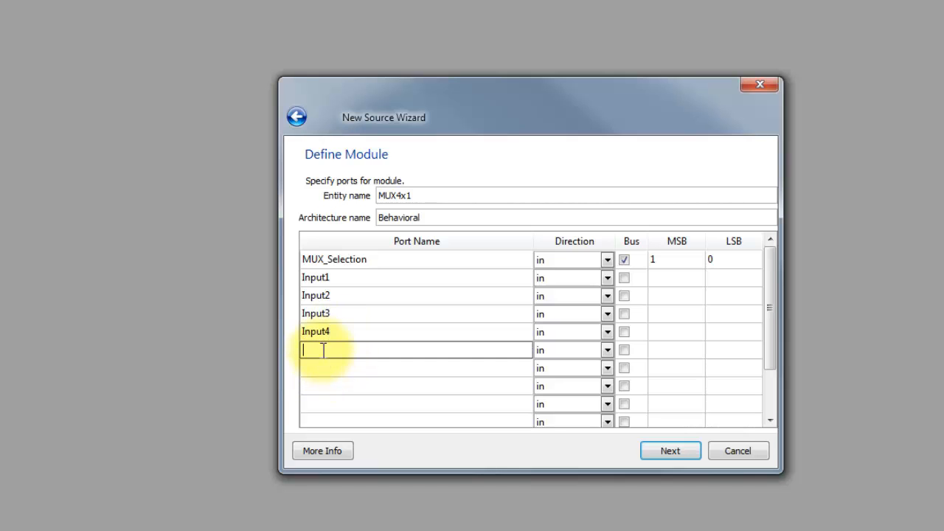
pyautogui.write('Output')
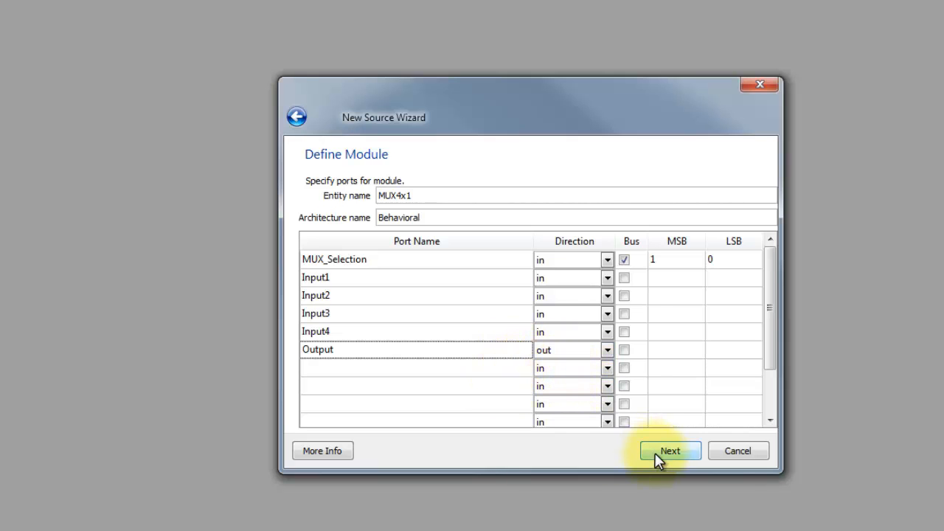
pyautogui.click(669, 450)
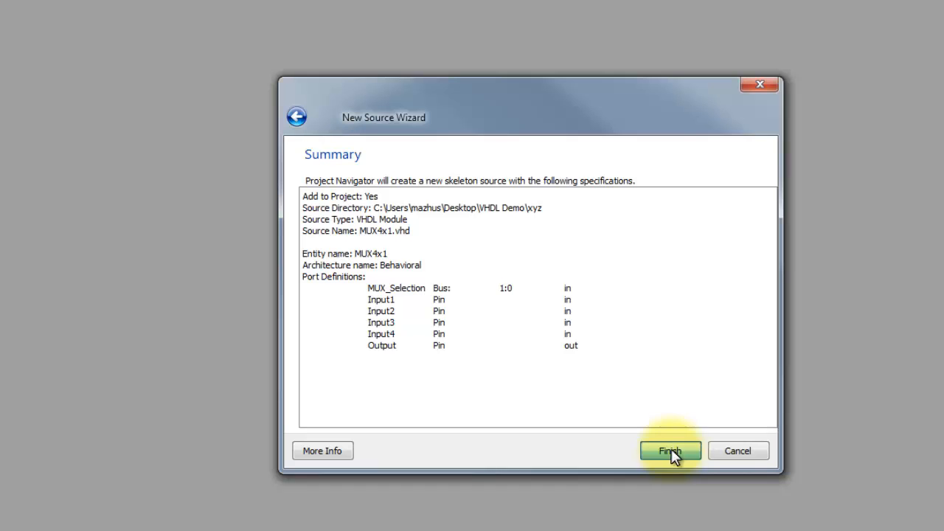
# Step: Finish the wizard to create the MUX4x1 VHDL module
pyautogui.click(670, 451)
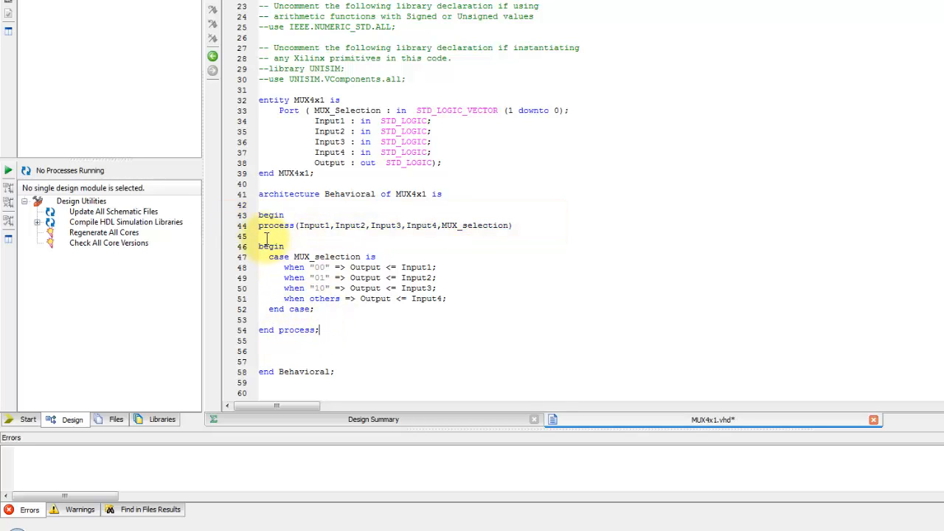
pyautogui.moveTo(259, 236); pyautogui.dragTo(581, 382)
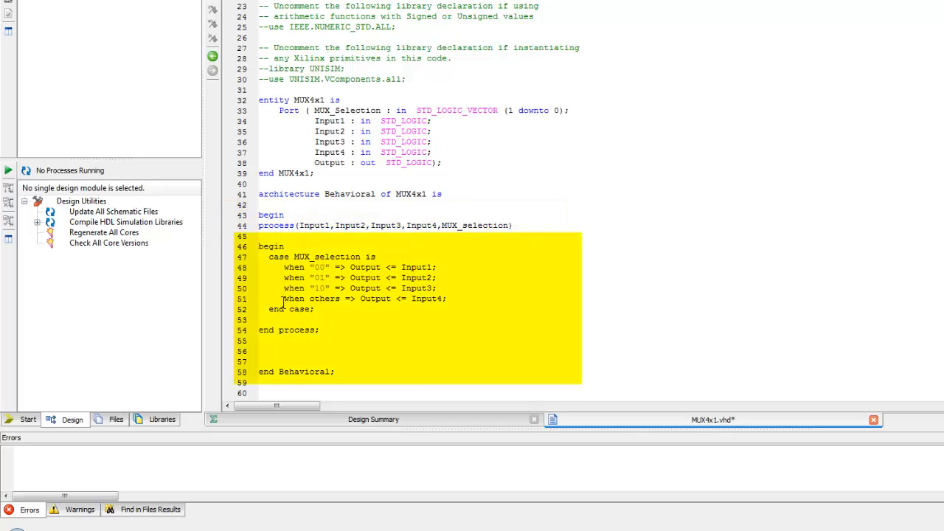
pyautogui.doubleClick(328, 256)
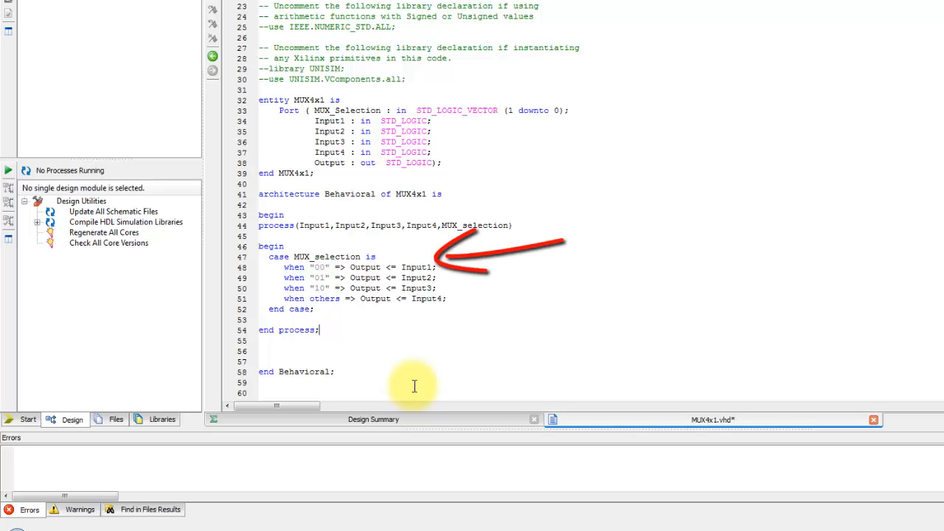
pyautogui.doubleClick(321, 277)
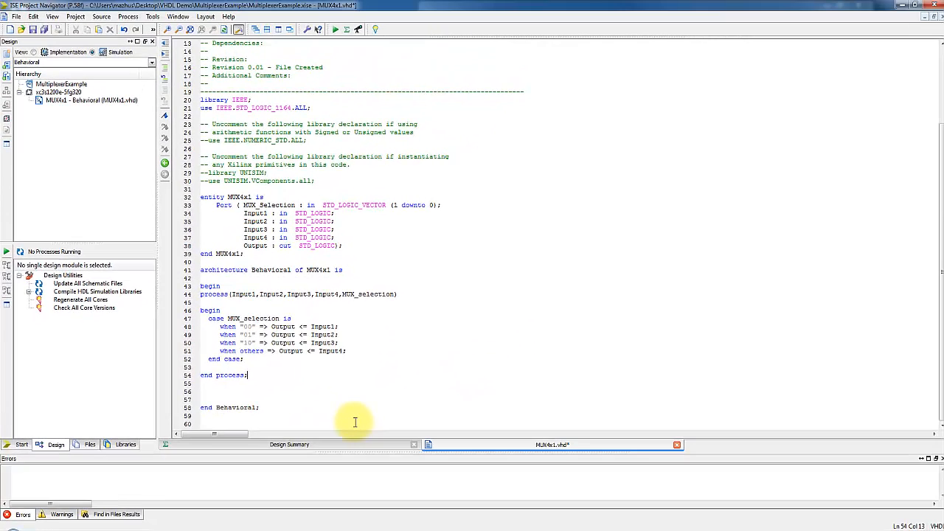
pyautogui.moveTo(355, 421)
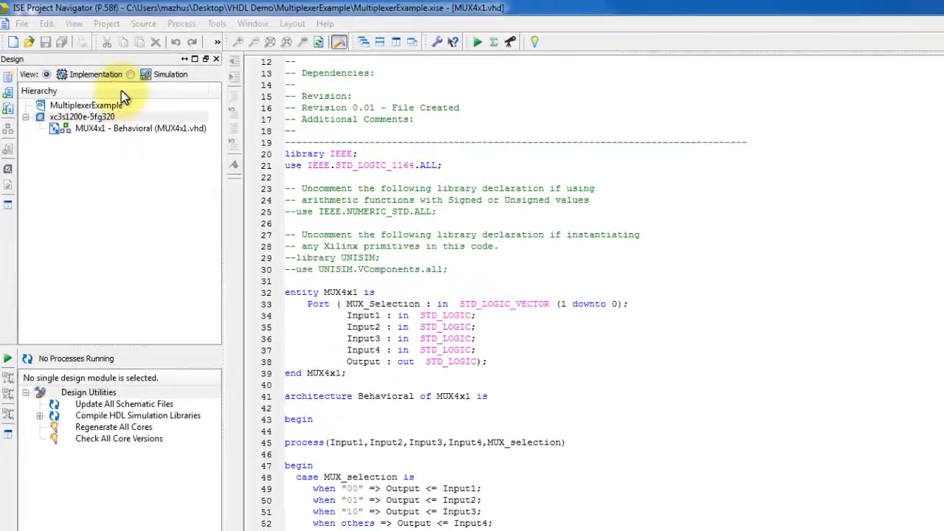
# Step: Switch to Simulation view and run Simulate Behavioral Model for MUX4x1 in ISim
pyautogui.click(140, 128)
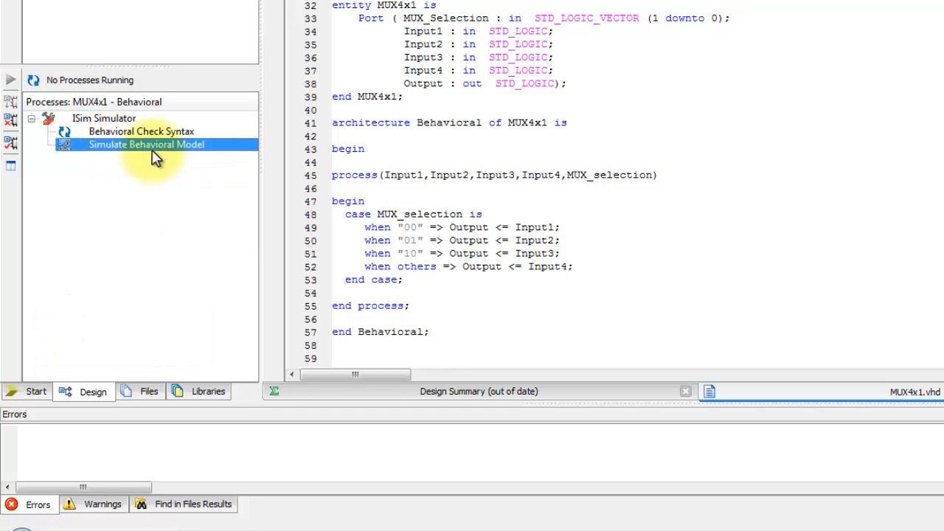
pyautogui.doubleClick(146, 144)
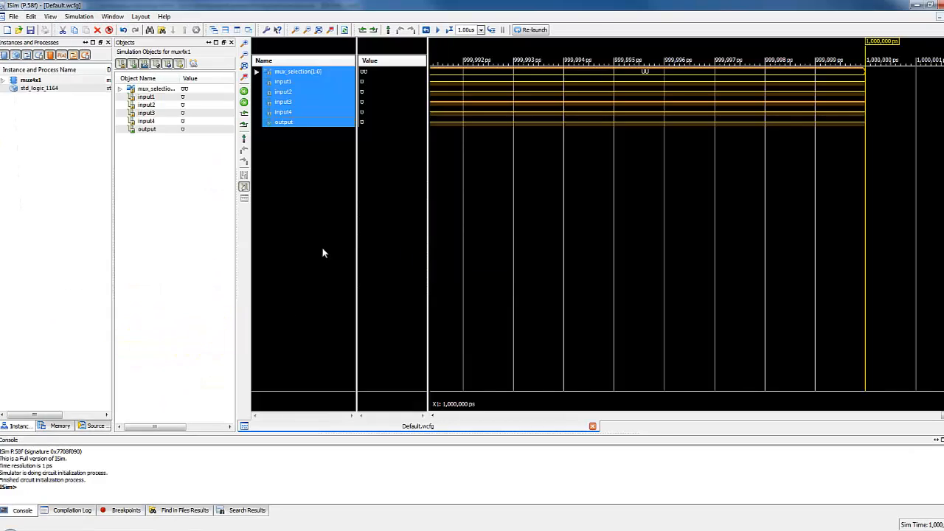
# Step: Force mux_selection to a constant value of 00
pyautogui.click(932, 5)
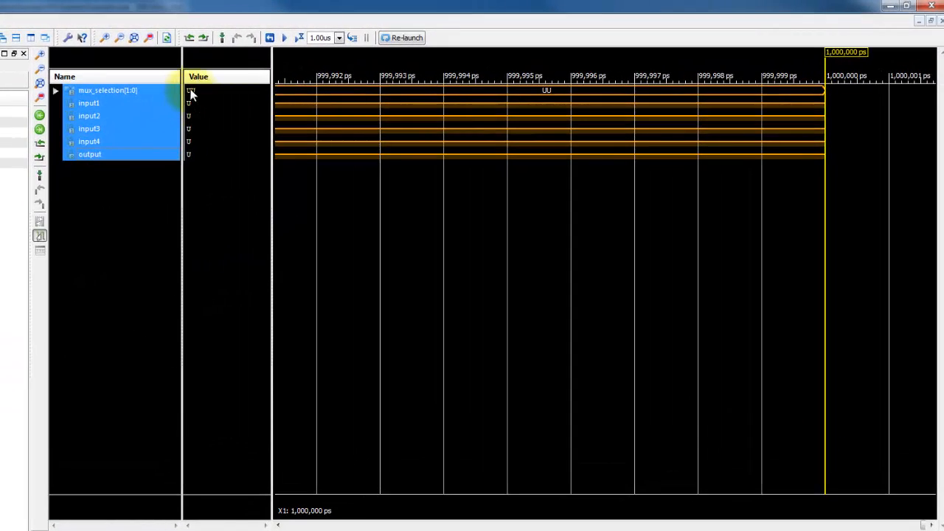
pyautogui.click(107, 90)
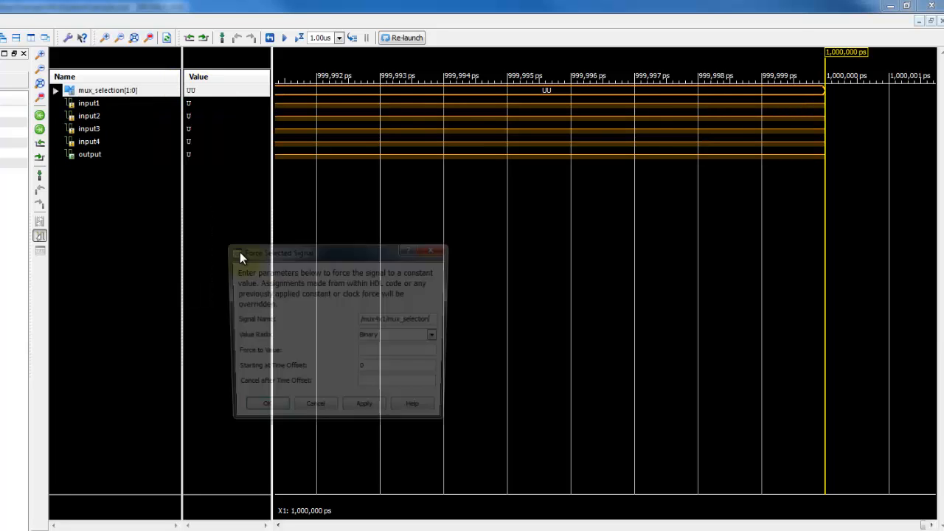
pyautogui.click(398, 353)
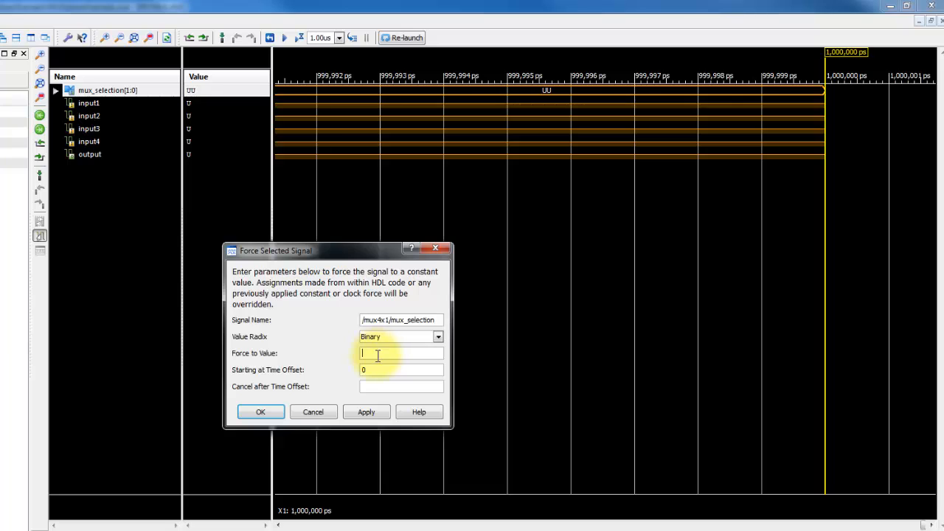
pyautogui.write('00')
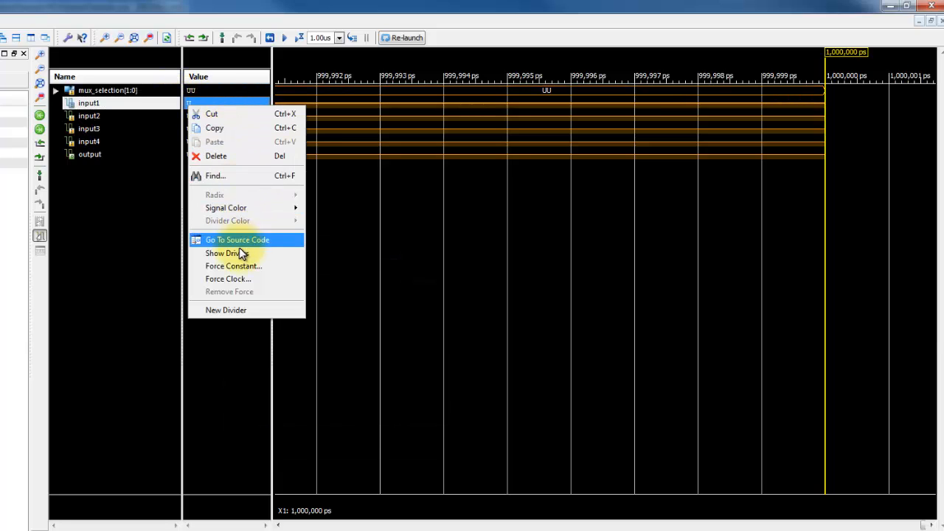
# Step: Force input1 to a constant value of 1
pyautogui.click(233, 265)
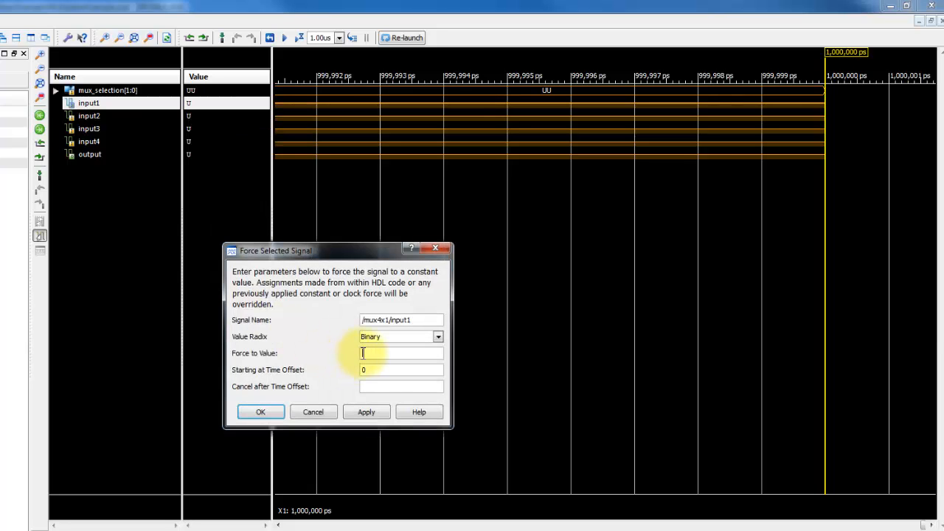
pyautogui.write('1')
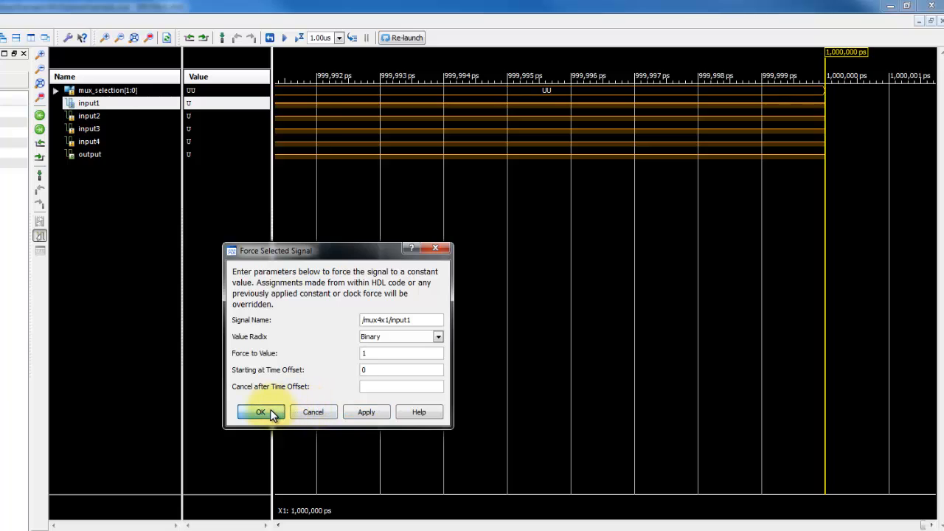
pyautogui.click(259, 412)
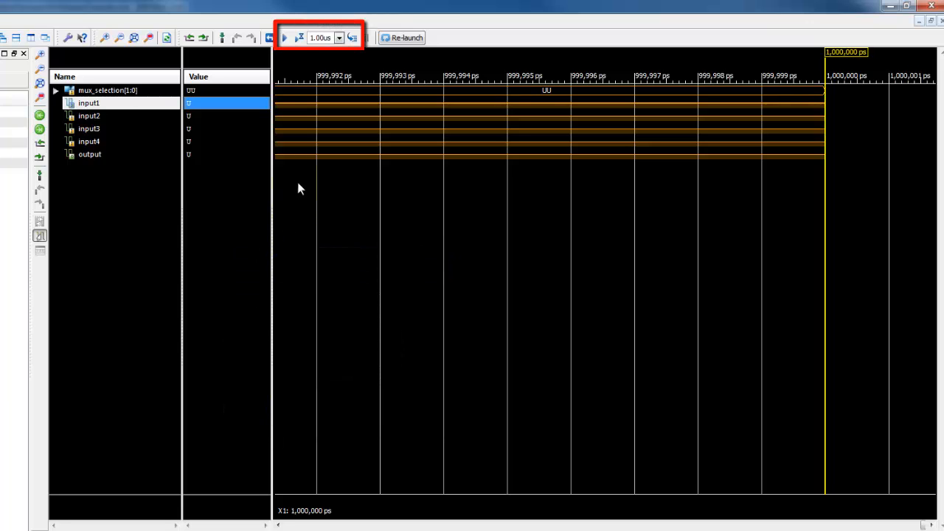
pyautogui.moveTo(299, 39)
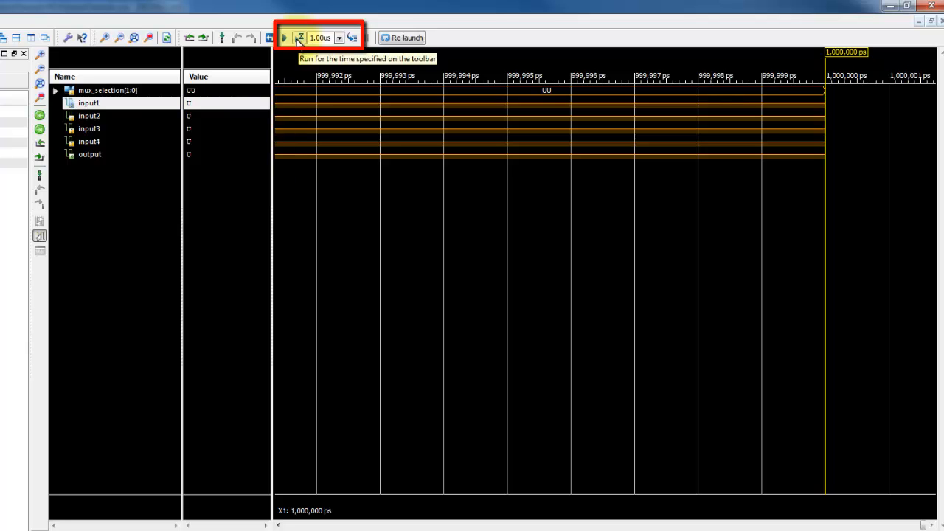
# Step: Run the simulation 1.00us more, zoom to full view and place the marker near 1,670 ns
pyautogui.click(285, 37)
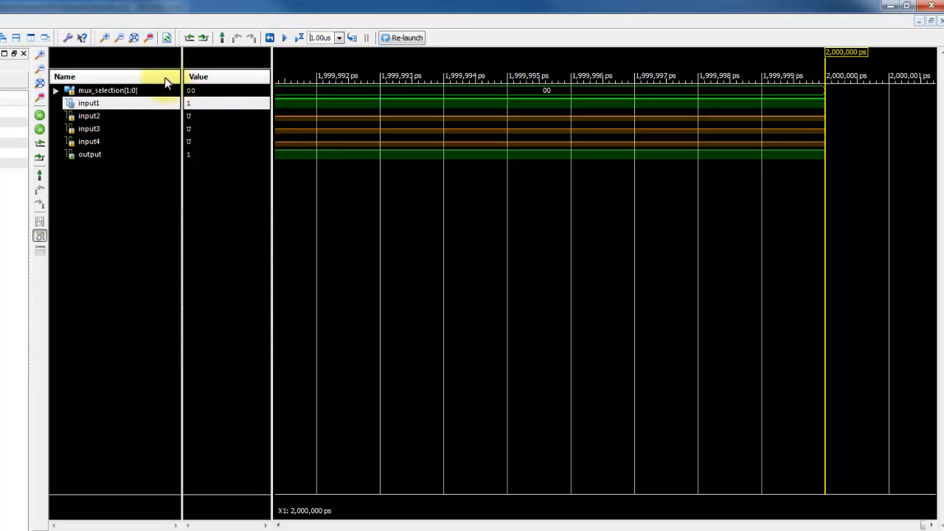
pyautogui.moveTo(135, 38)
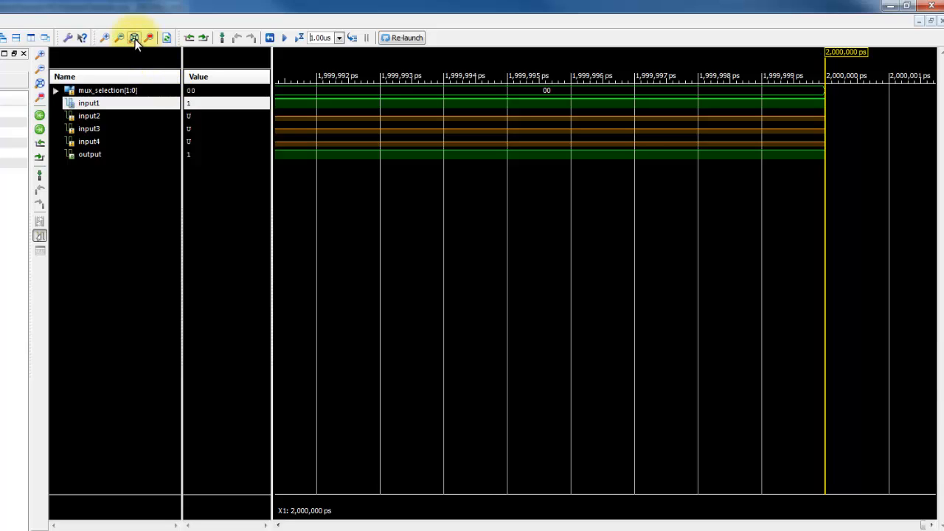
pyautogui.click(134, 37)
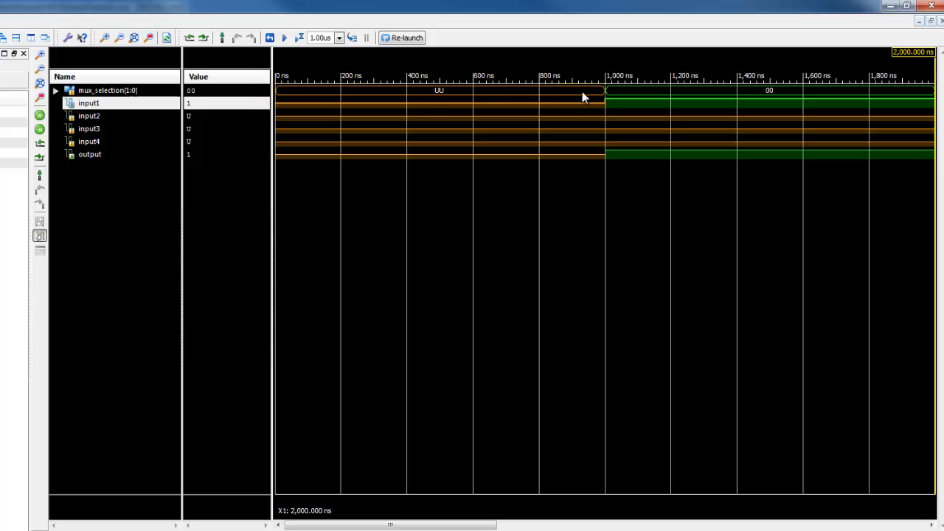
pyautogui.moveTo(568, 248)
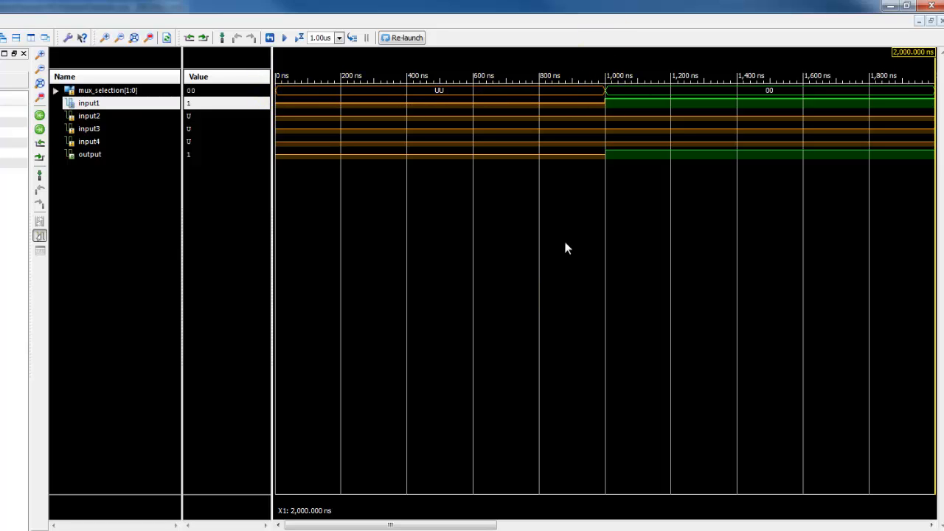
pyautogui.moveTo(391, 525); pyautogui.dragTo(505, 525)
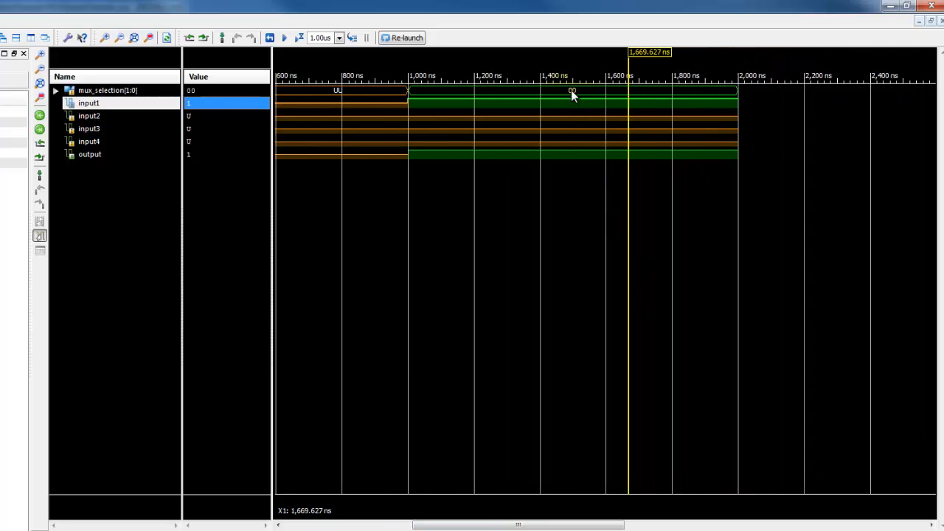
pyautogui.moveTo(587, 164)
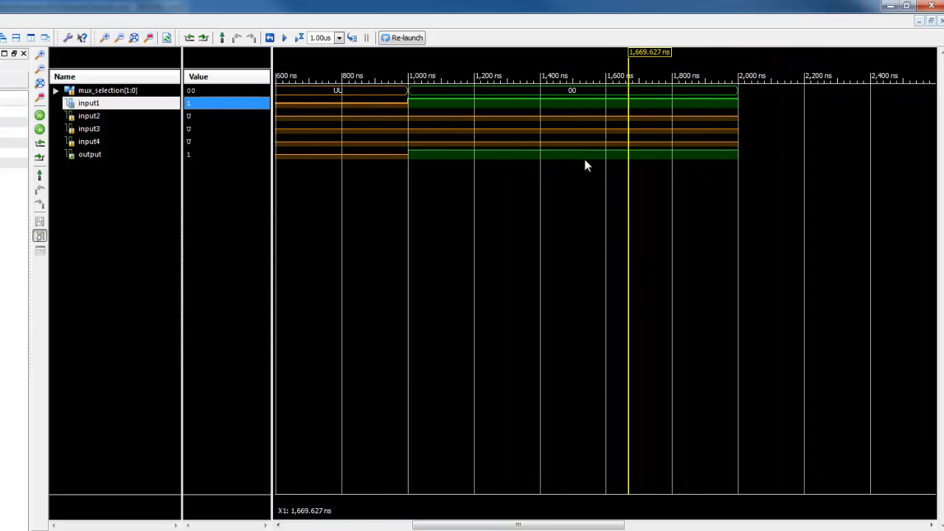
pyautogui.moveTo(583, 233)
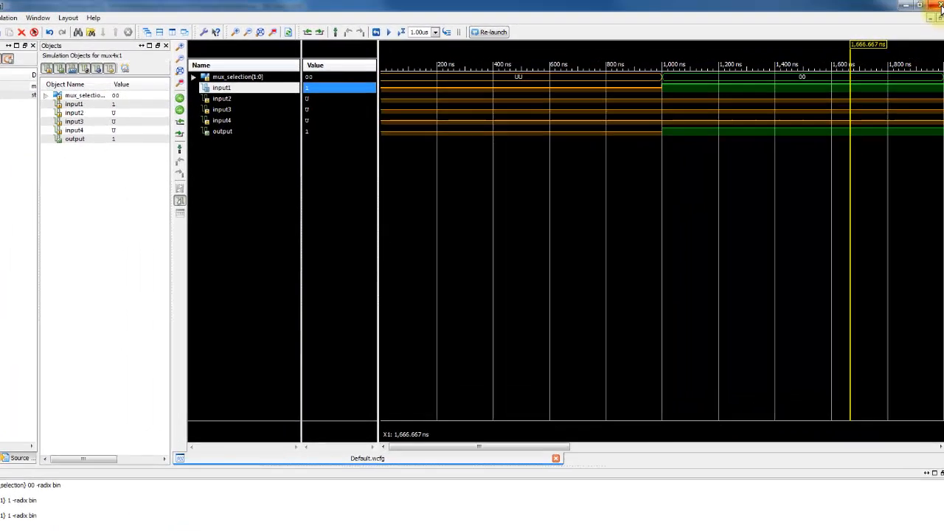
# Step: Close the running ISim session and accept the ISim property settings
pyautogui.click(938, 5)
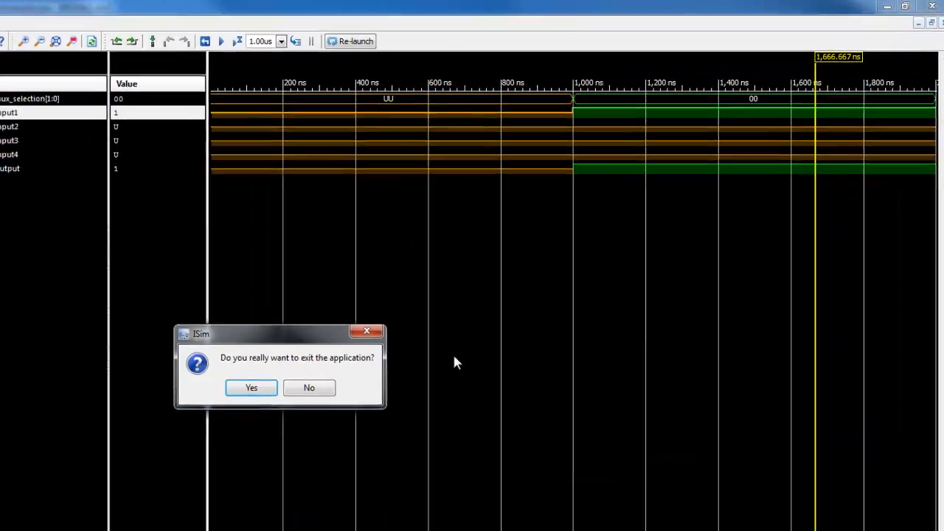
pyautogui.click(251, 387)
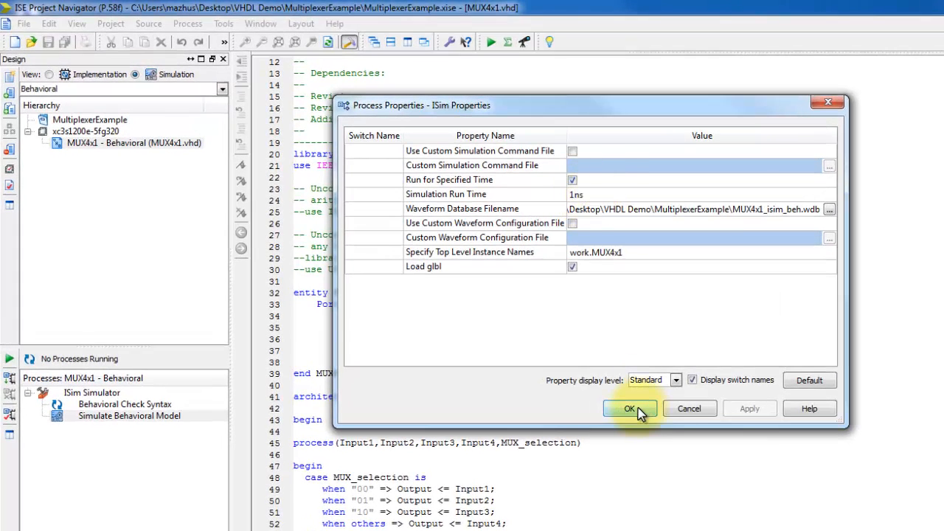
pyautogui.click(629, 409)
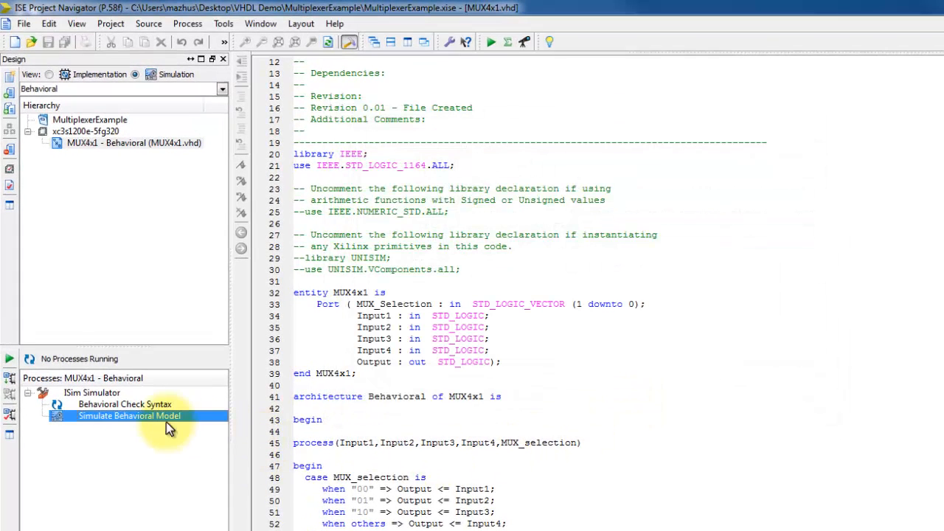
# Step: Relaunch Simulate Behavioral Model for MUX4x1
pyautogui.rightClick(129, 415)
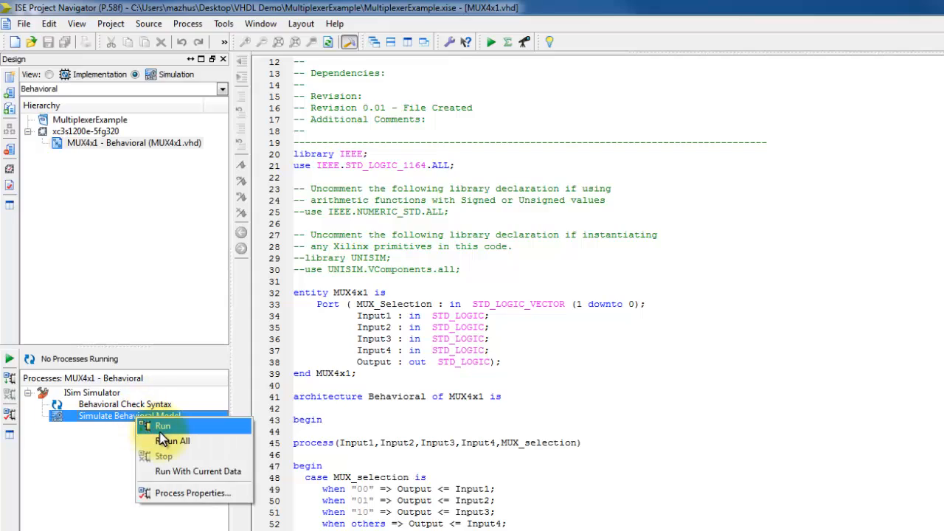
pyautogui.click(163, 426)
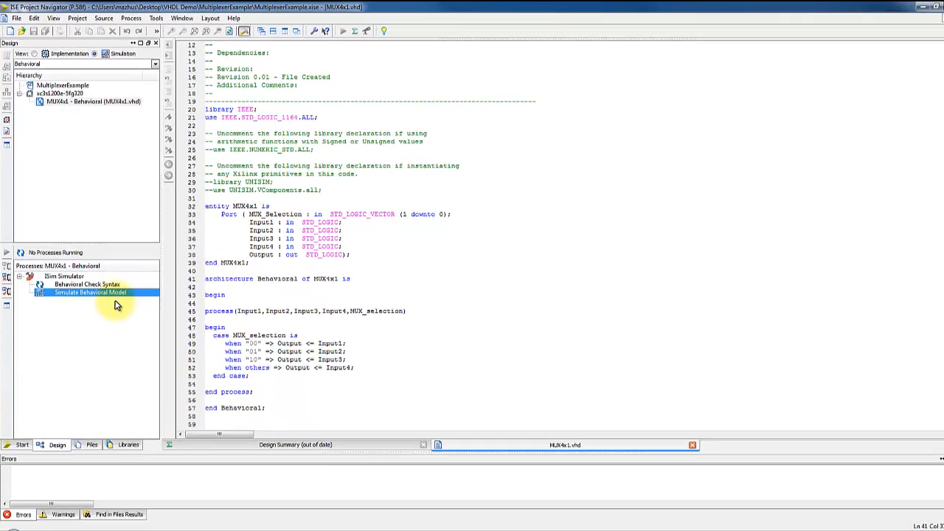
pyautogui.doubleClick(90, 292)
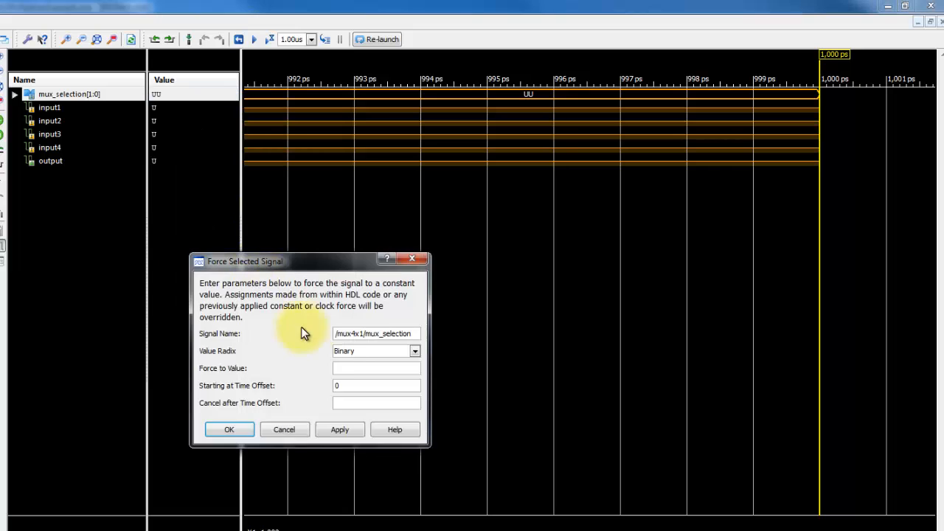
# Step: Confirm forcing mux_selection to 01 and run the simulation for the set time
pyautogui.click(283, 429)
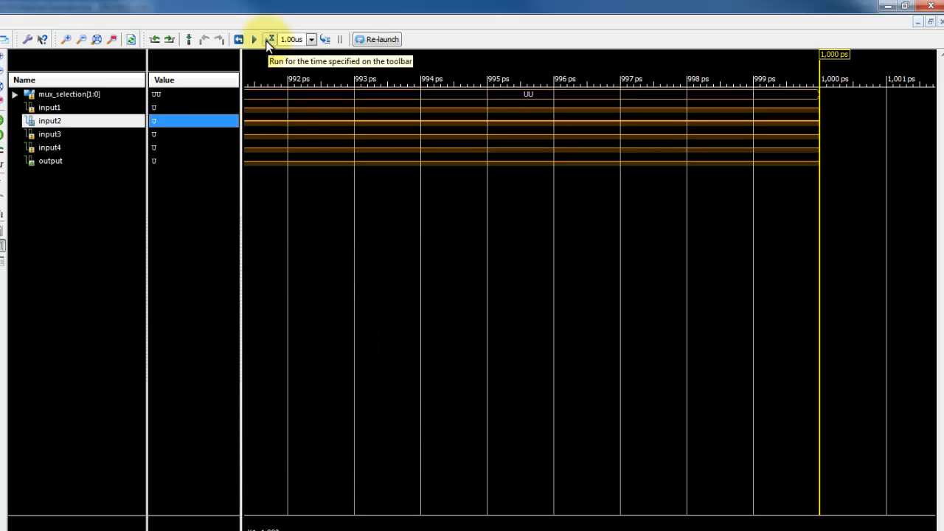
pyautogui.click(253, 39)
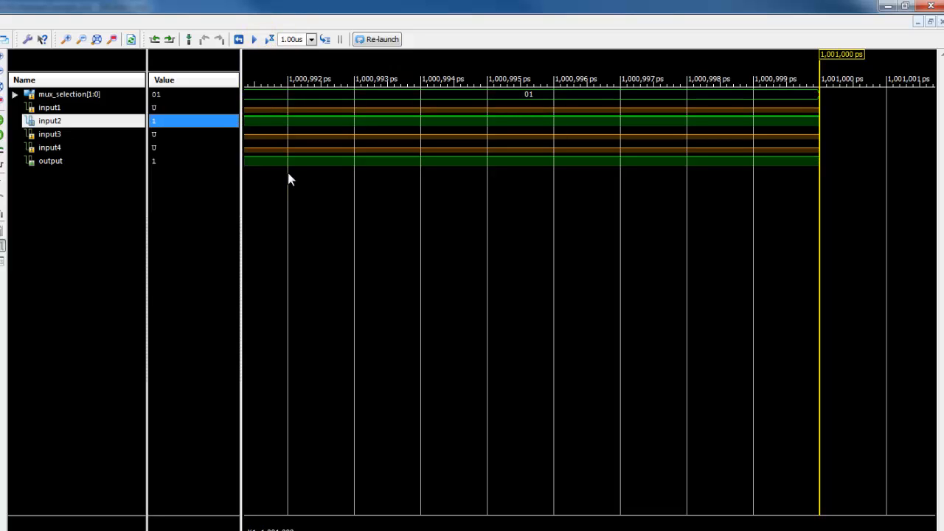
pyautogui.moveTo(320, 240)
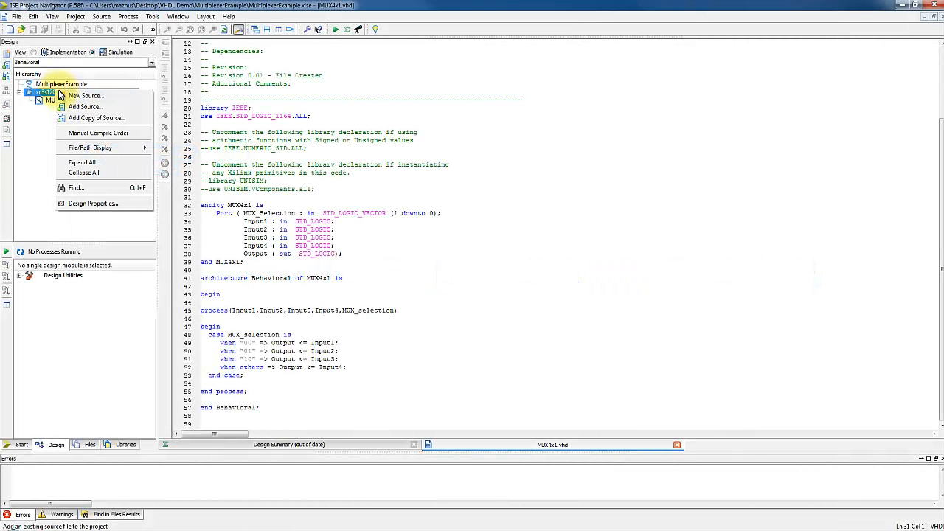
# Step: Start a new VHDL Test Bench source named MUX4x1_Testbench
pyautogui.click(86, 96)
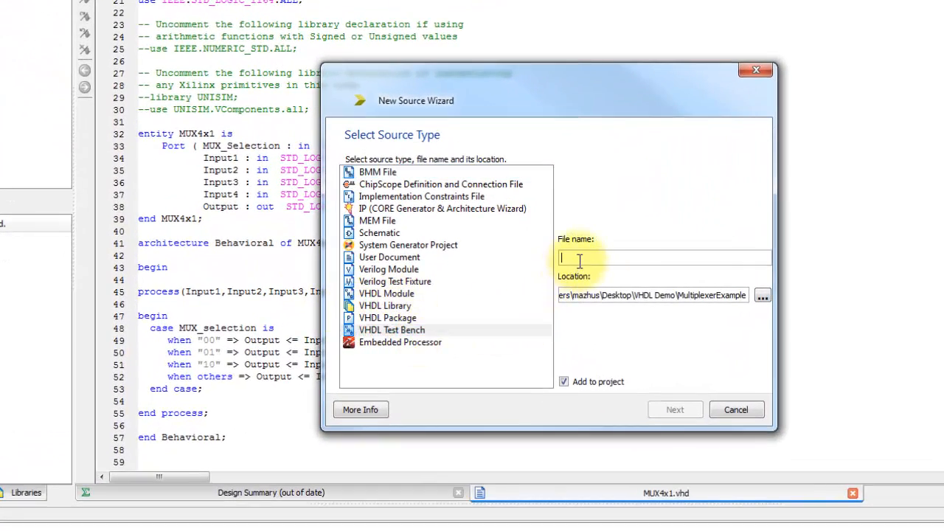
pyautogui.write('MUX4x1_Testbench')
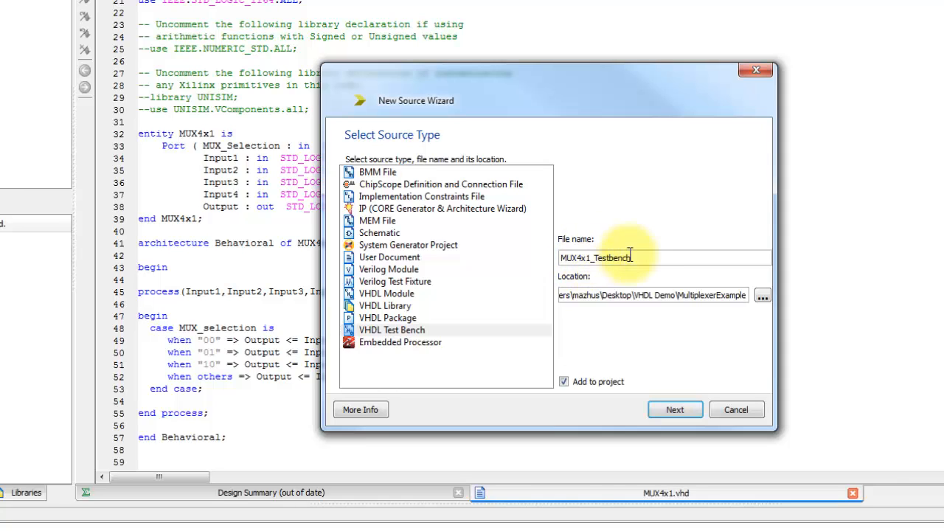
pyautogui.moveTo(674, 409)
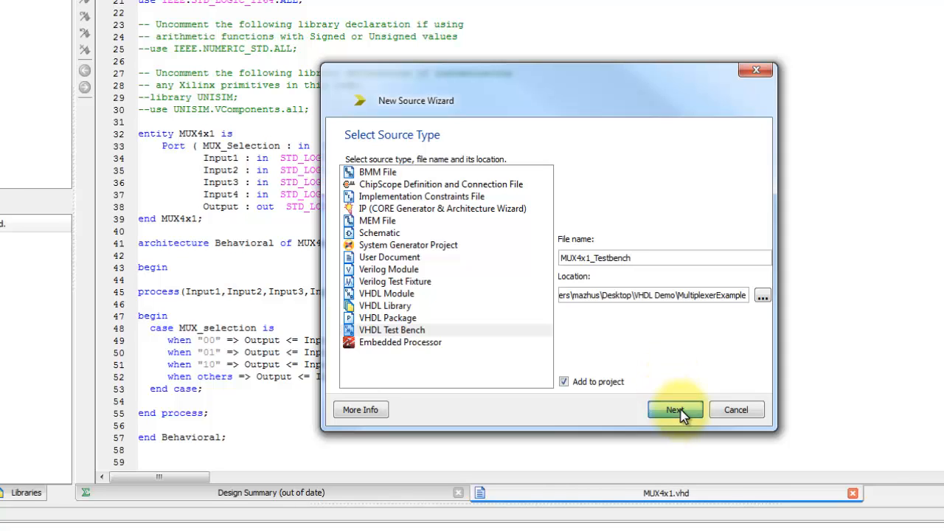
pyautogui.click(674, 410)
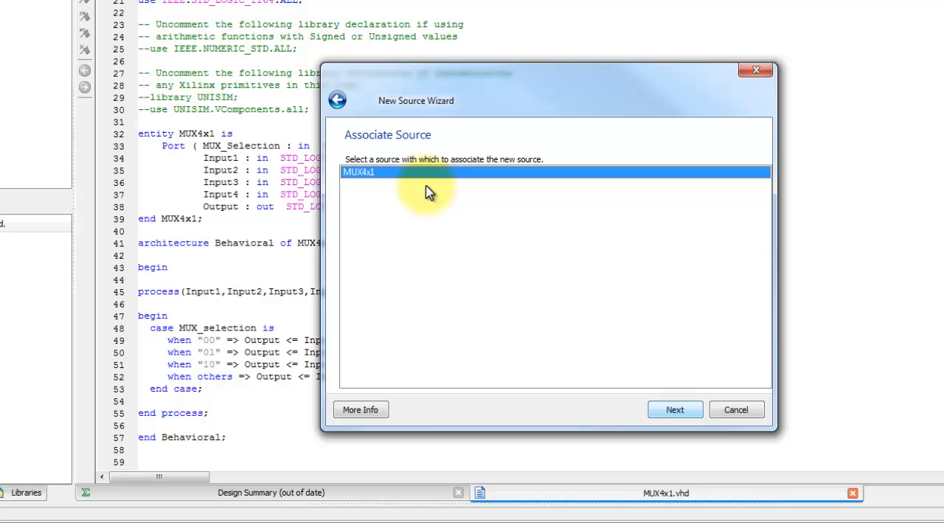
pyautogui.moveTo(674, 410)
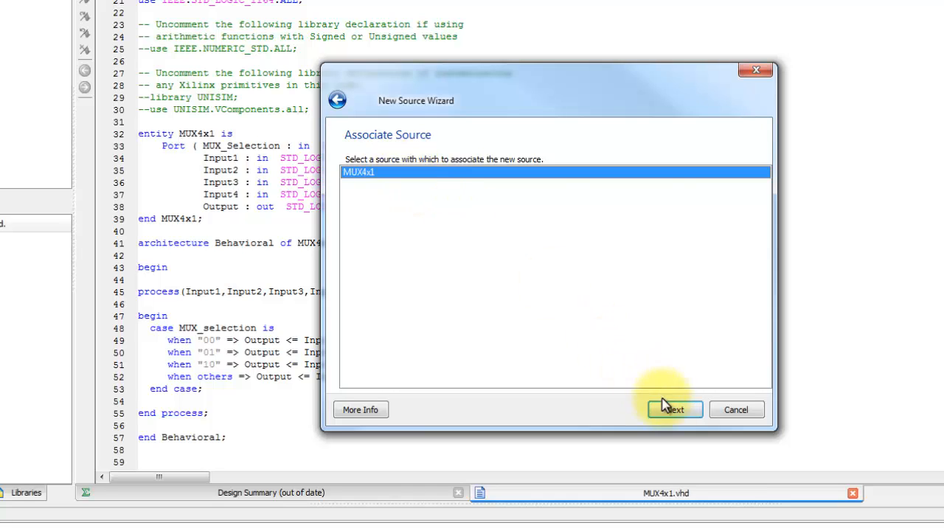
# Step: Associate the test bench with MUX4x1, finish the wizard and view the generated skeleton code
pyautogui.click(673, 409)
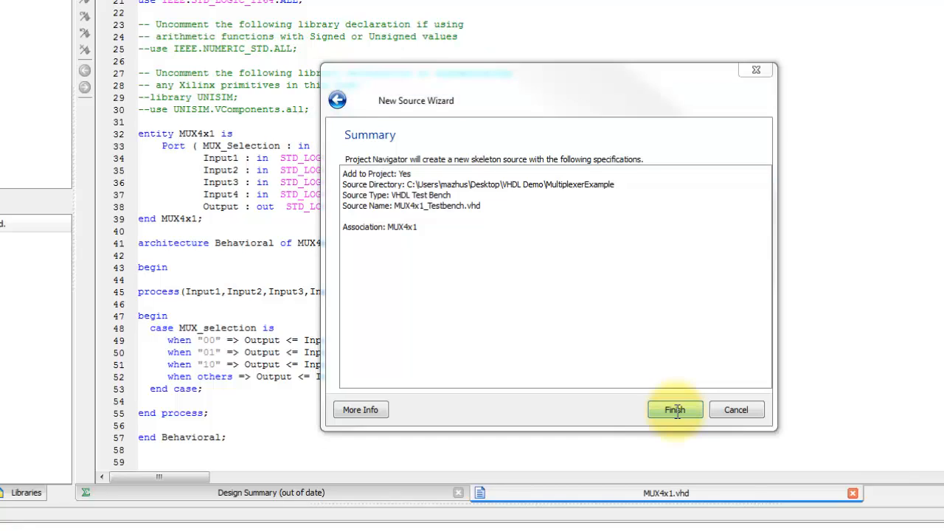
pyautogui.click(674, 410)
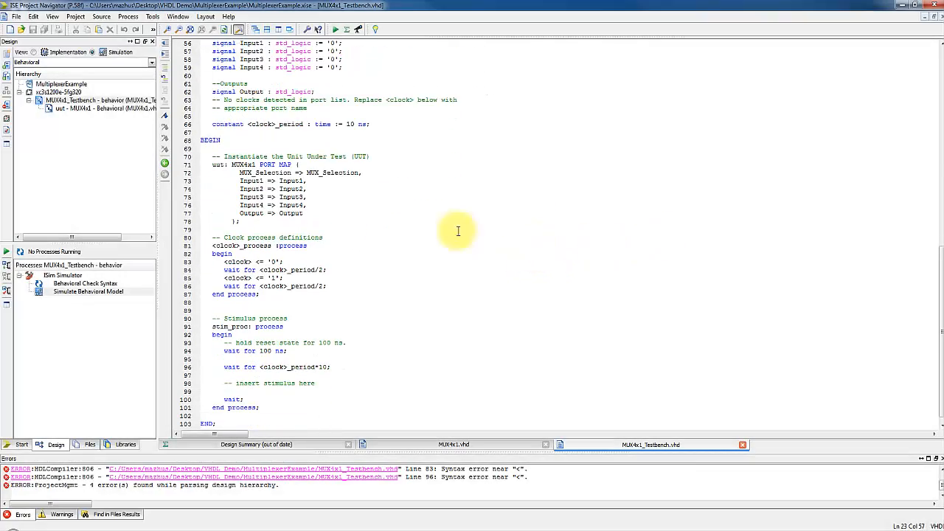
pyautogui.scroll(3)
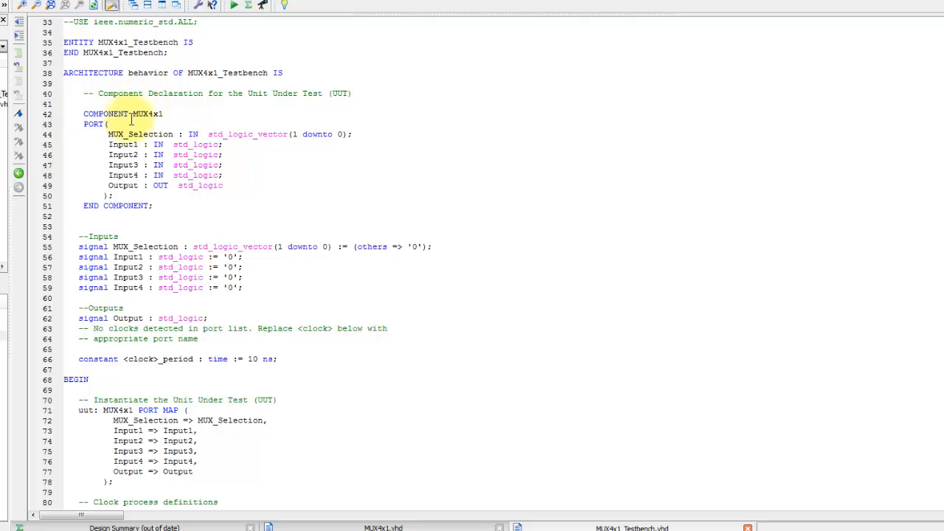
pyautogui.scroll(3)
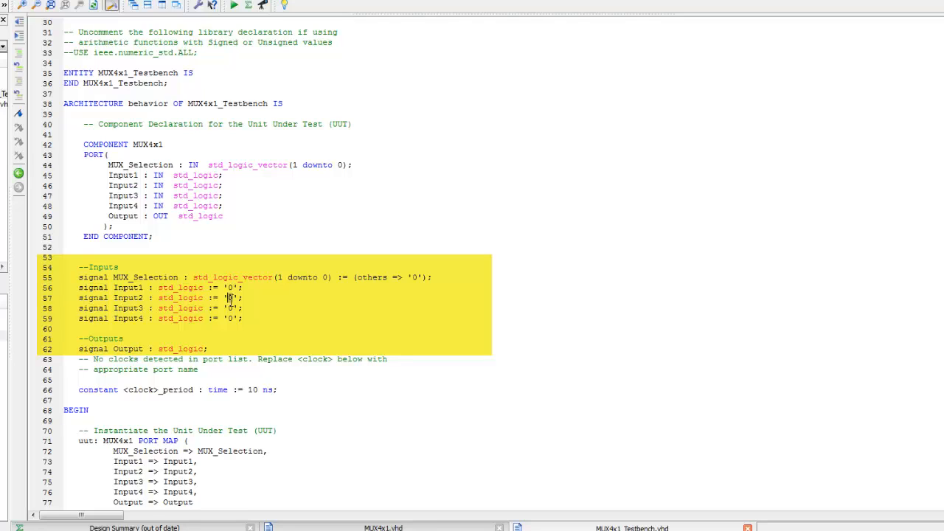
# Step: Initialize Input2 and Input4 to '1', leaving Input1 and Input3 at '0'
pyautogui.write('1')
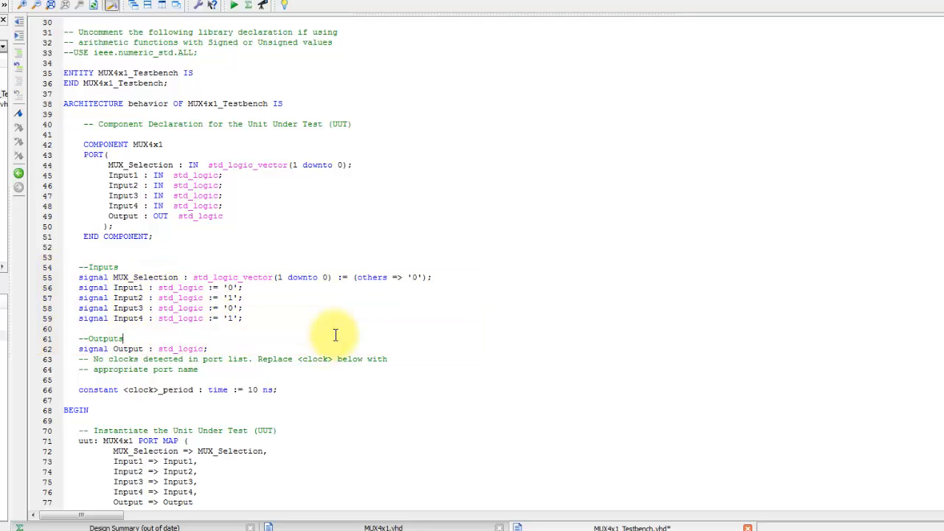
pyautogui.scroll(-3)
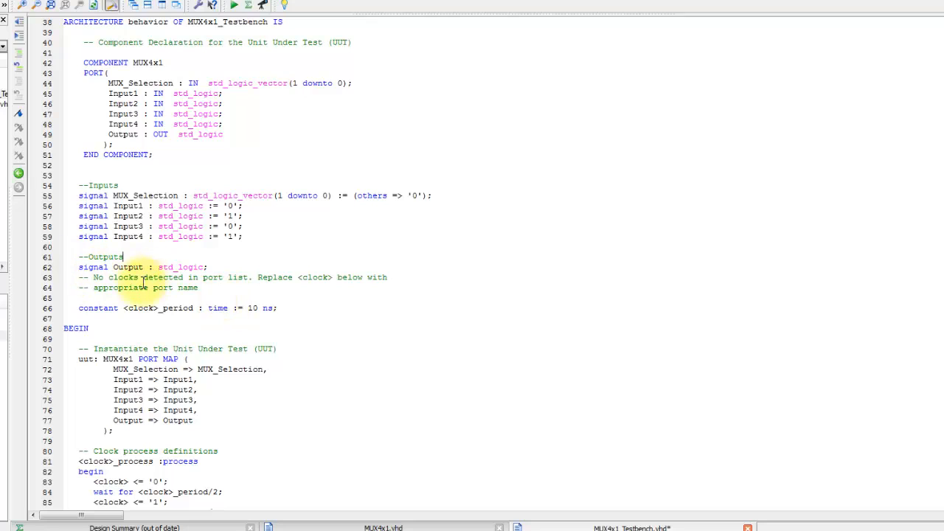
pyautogui.scroll(-3)
pyautogui.write('--   ')
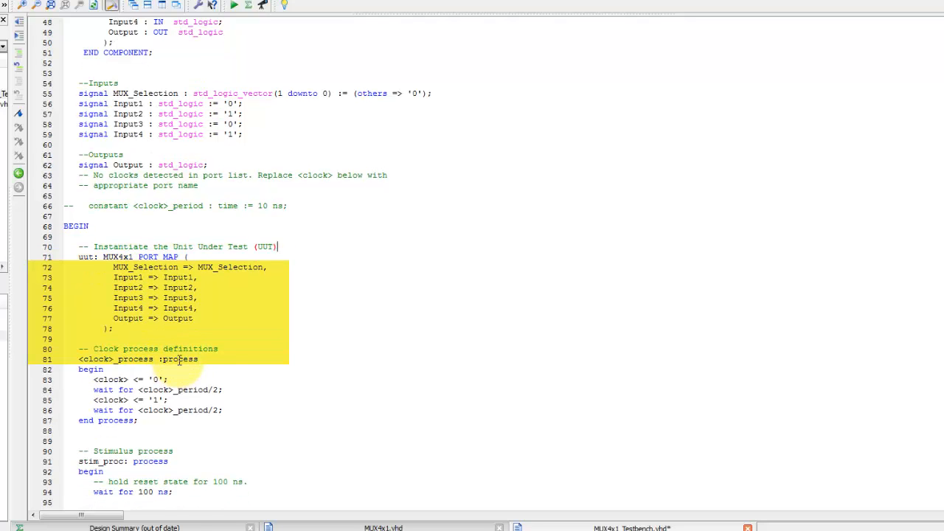
# Step: Comment out and remove the clock process, clock period constant and clock_period*10 wait
pyautogui.scroll(-3)
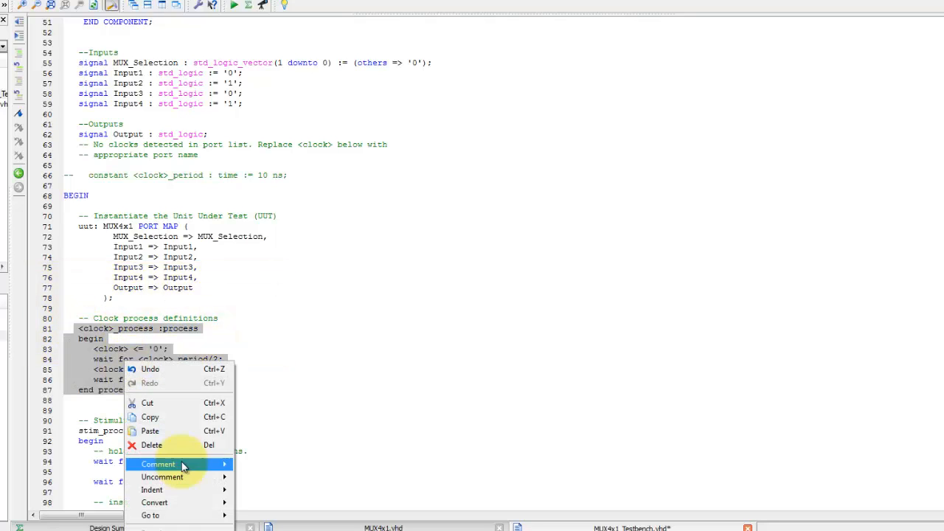
pyautogui.click(158, 464)
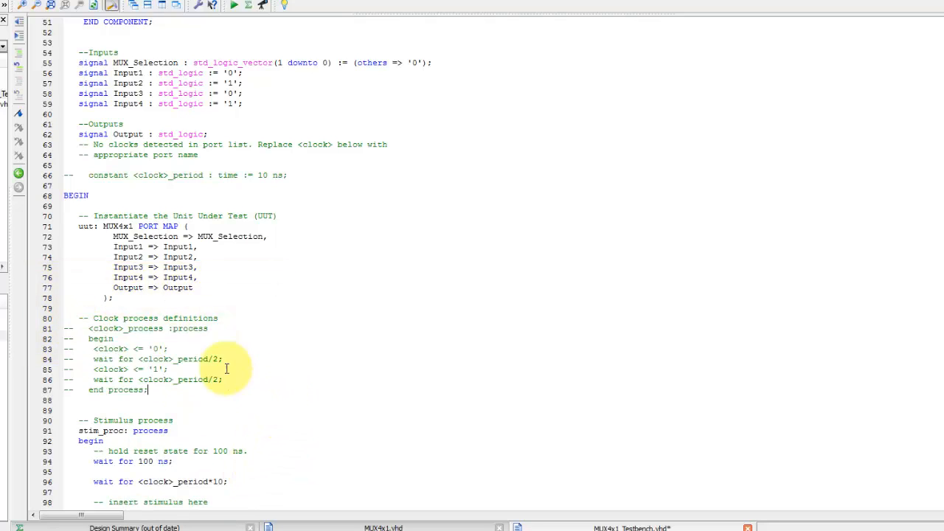
pyautogui.scroll(-3)
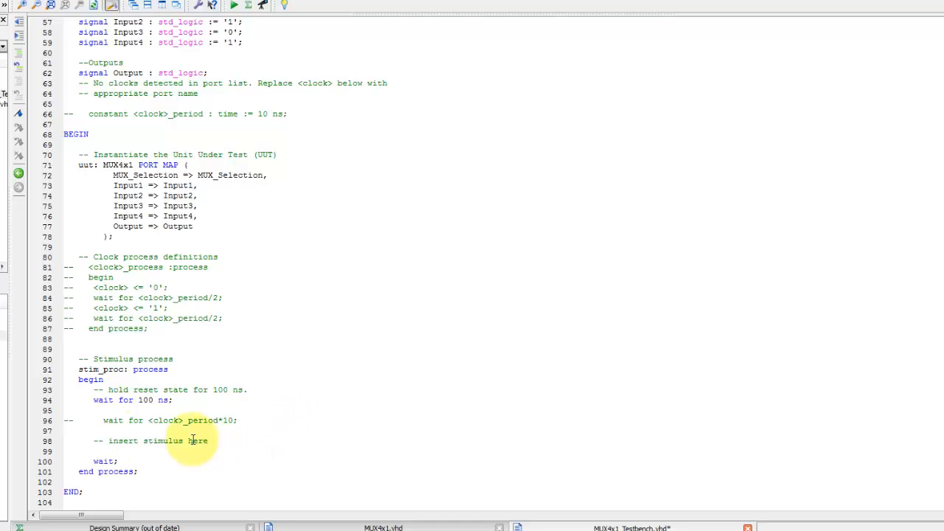
pyautogui.scroll(3)
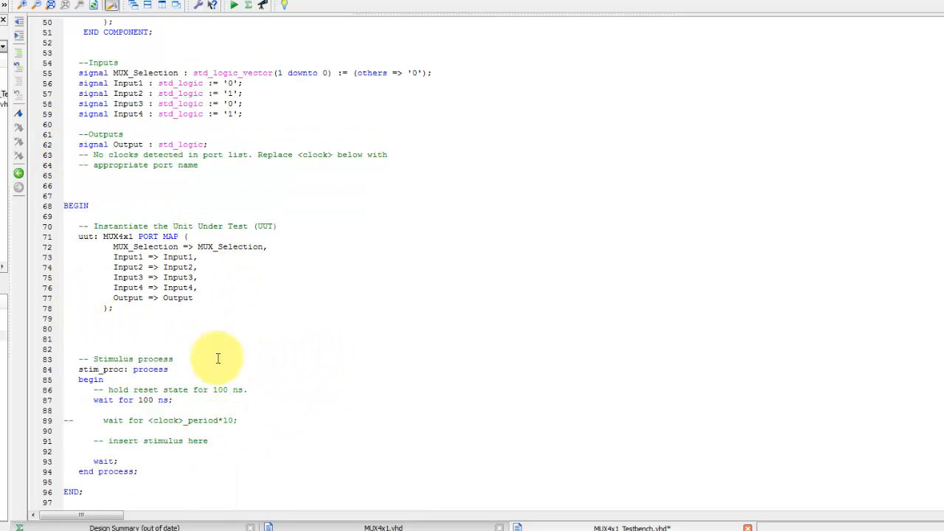
pyautogui.rightClick(218, 358)
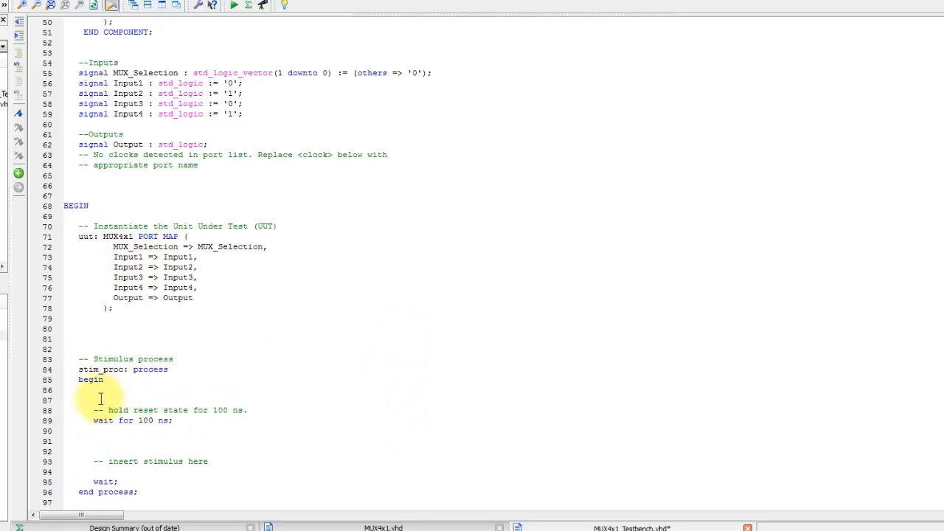
# Step: Write MUX_Selection<="00" and "01" stimulus lines, each held for 100 ns, continuing to 10 and 11
pyautogui.write('MUX_Selection<="00";')
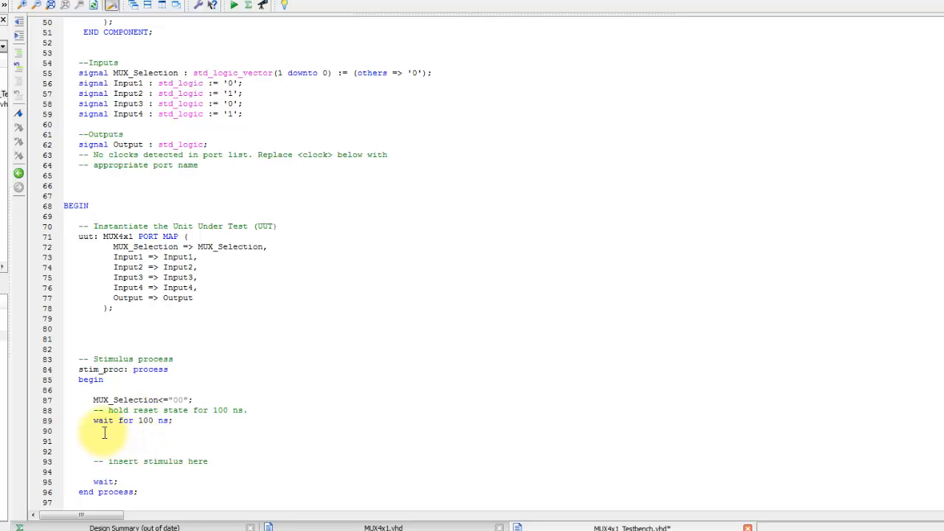
pyautogui.write('MUX_Selection<="01";')
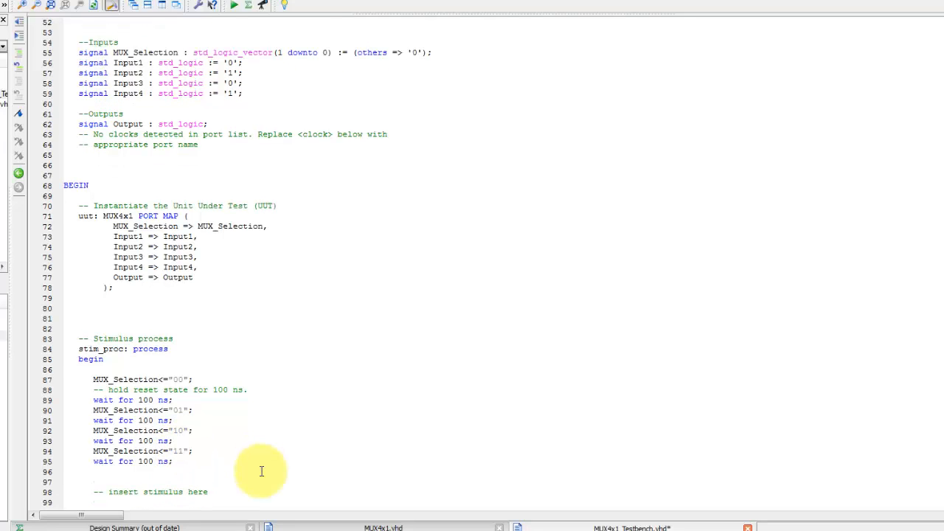
pyautogui.scroll(-3)
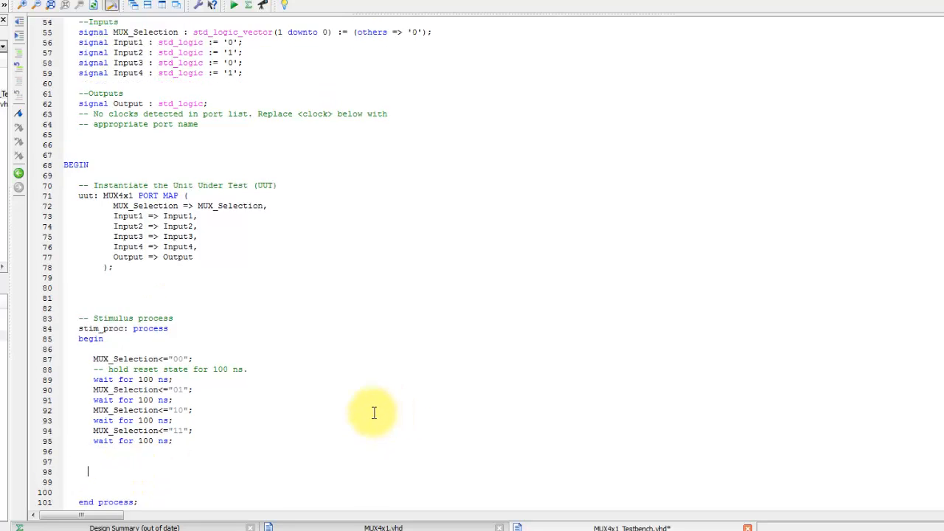
pyautogui.moveTo(212, 402)
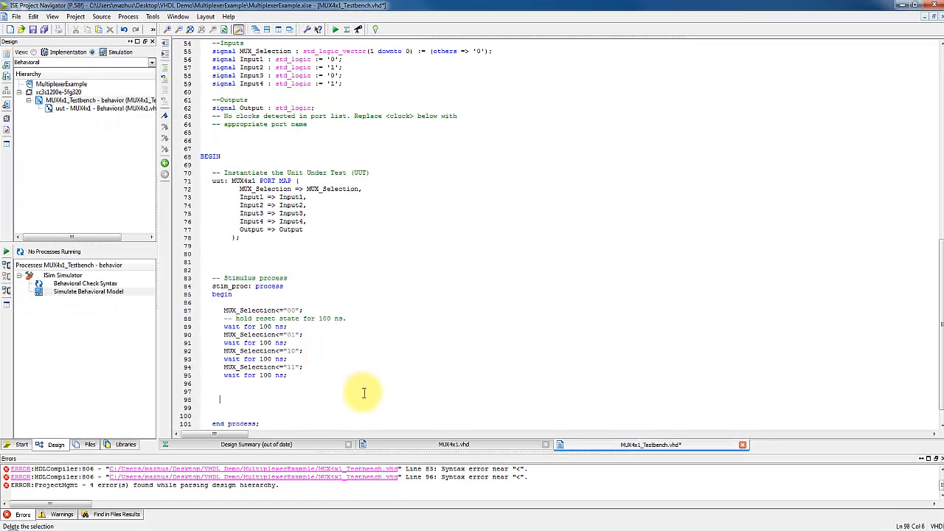
pyautogui.moveTo(90, 150)
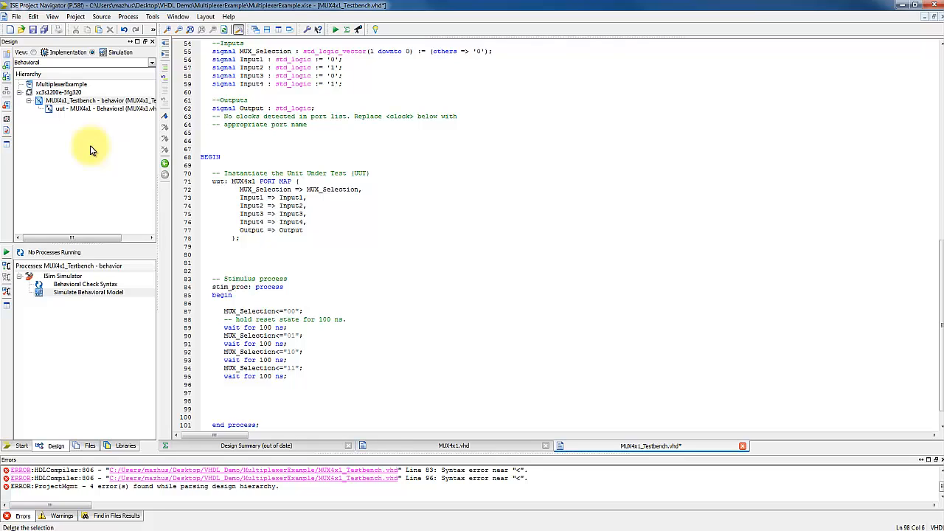
# Step: Save MUX4x1_Testbench and run Simulate Behavioral Model under ISim Simulator
pyautogui.click(95, 99)
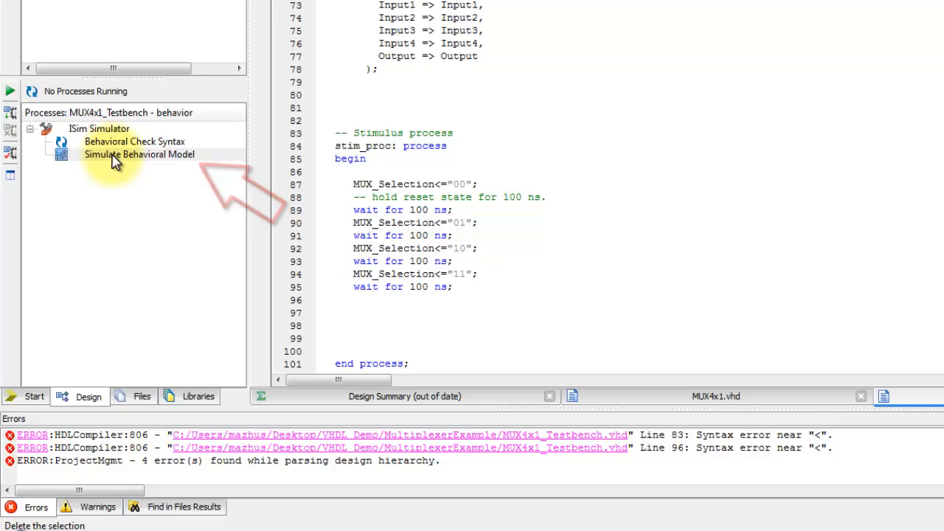
pyautogui.click(138, 154)
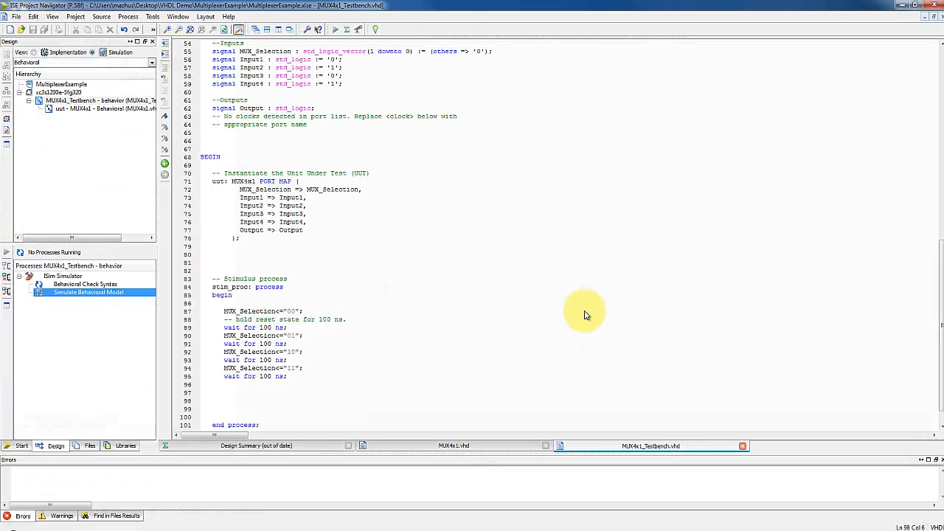
pyautogui.doubleClick(88, 292)
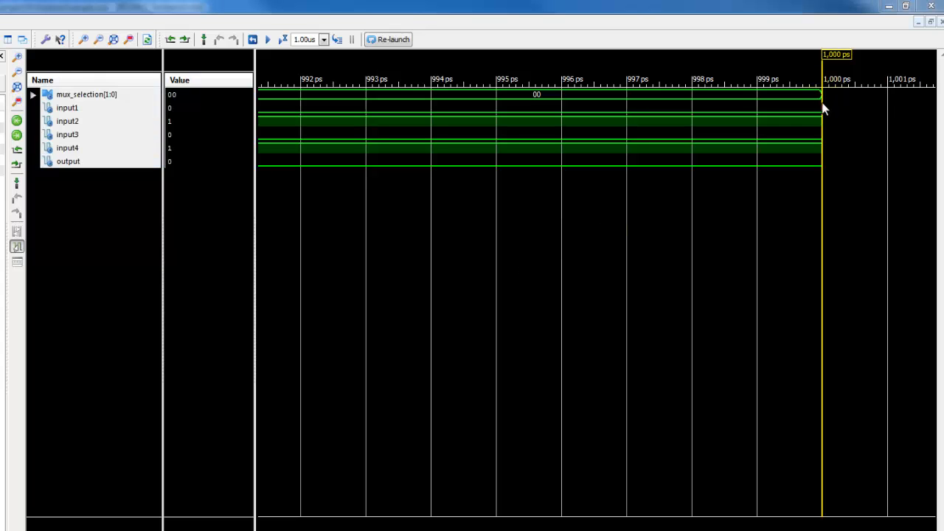
pyautogui.moveTo(439, 92)
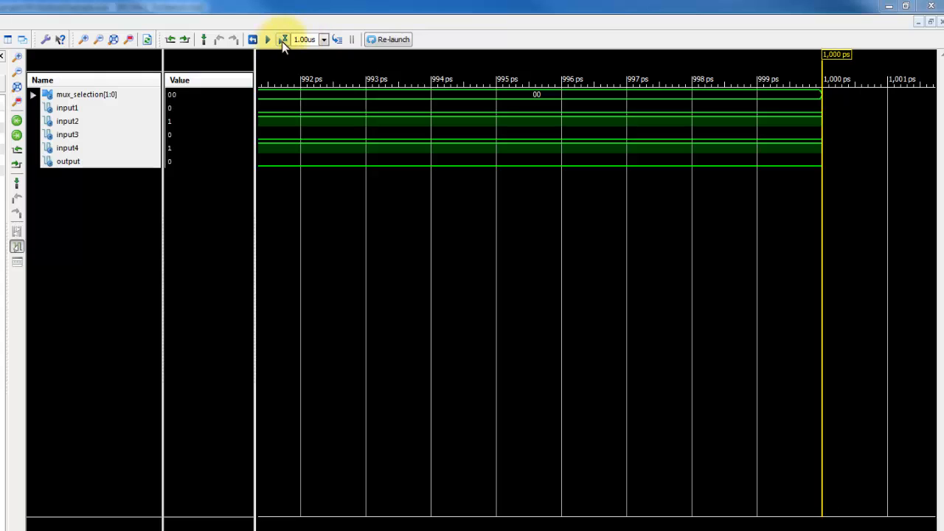
# Step: Run the simulation for another 1.00 µs and zoom to the full 0–1,000 ns waveform
pyautogui.click(284, 40)
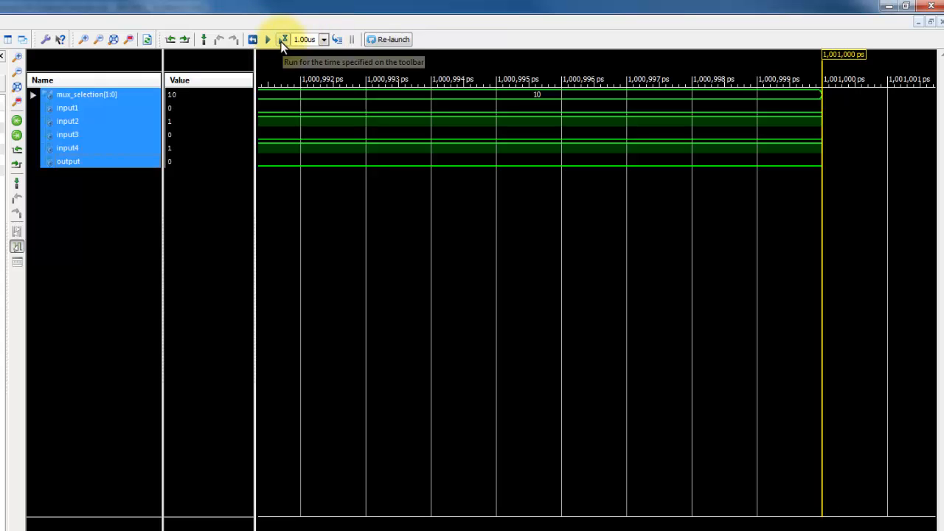
pyautogui.moveTo(114, 39)
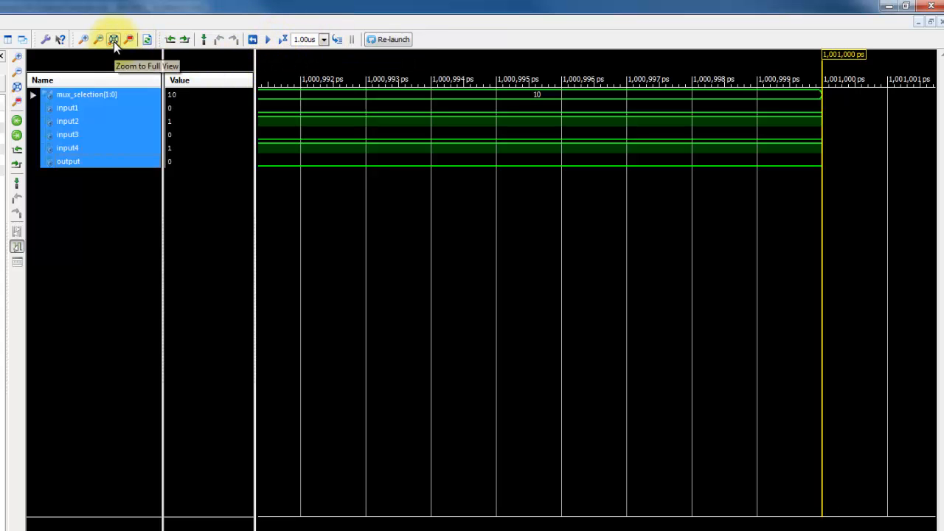
pyautogui.click(113, 39)
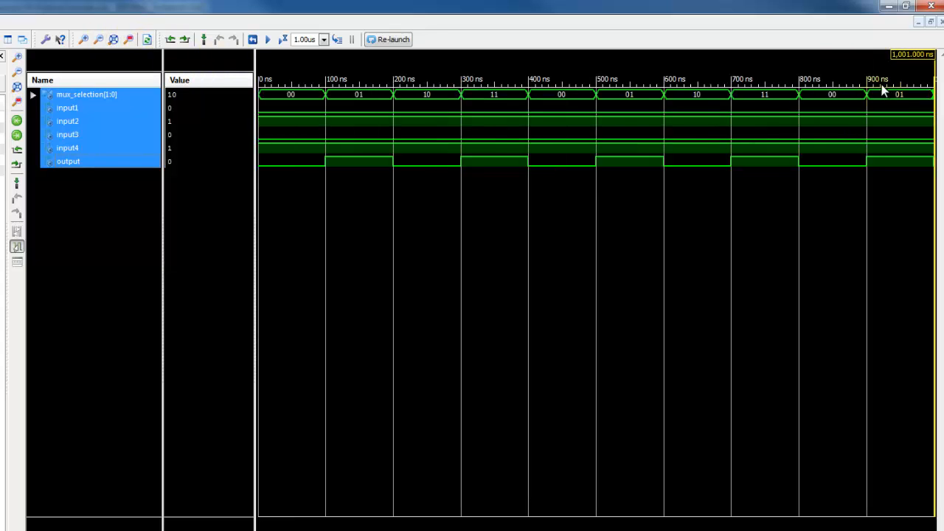
pyautogui.moveTo(354, 103)
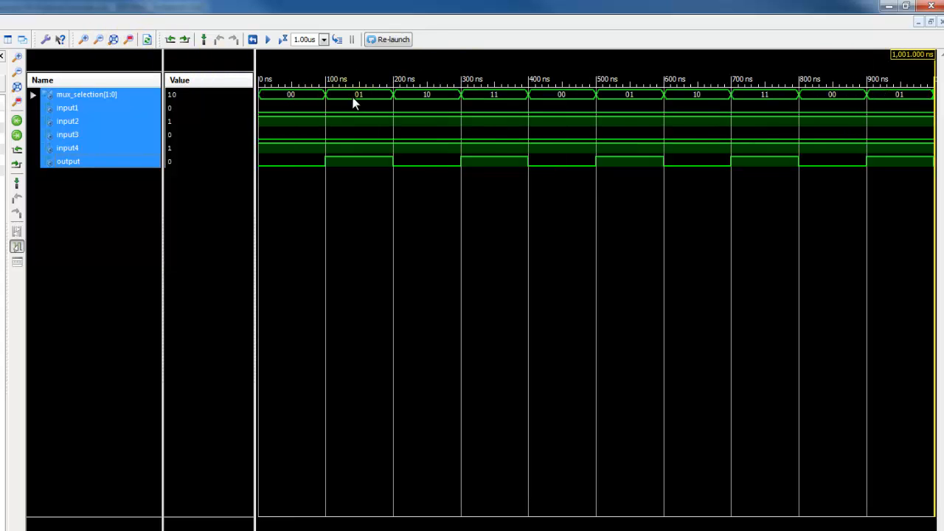
pyautogui.click(288, 99)
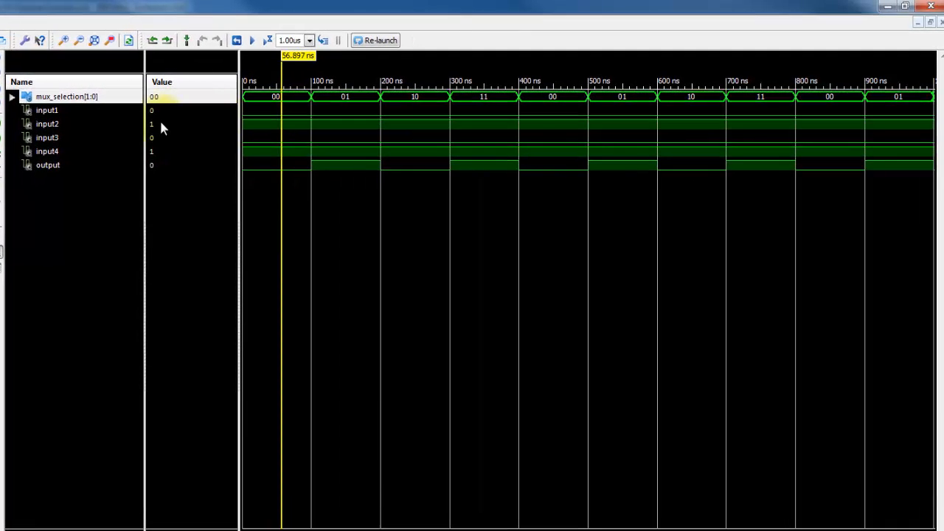
pyautogui.moveTo(162, 179)
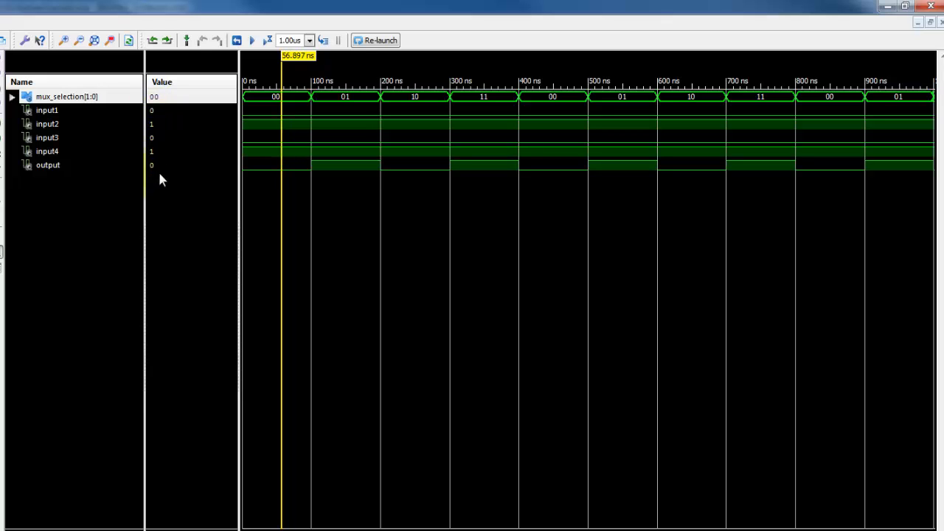
pyautogui.moveTo(305, 57)
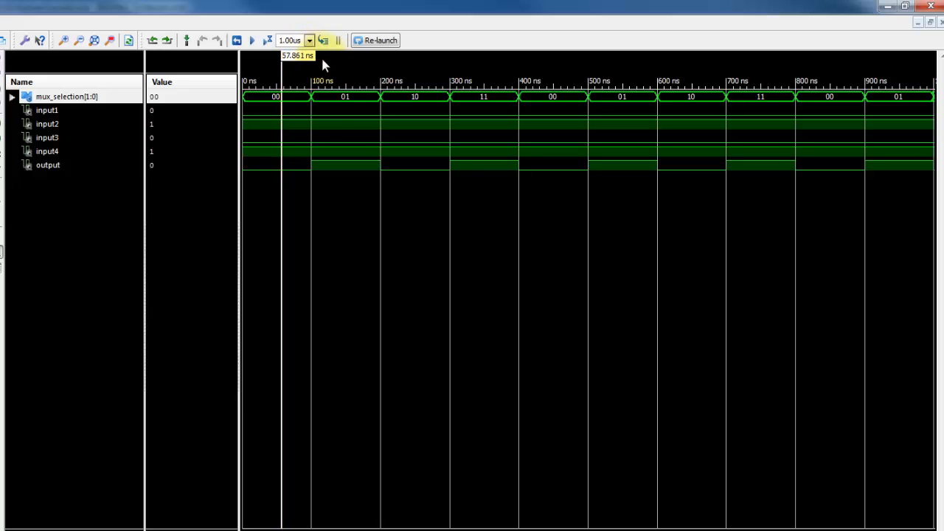
# Step: Place the marker near 146 ns and 263 ns to read output 1 for selection 01 and 0 for 10
pyautogui.click(344, 115)
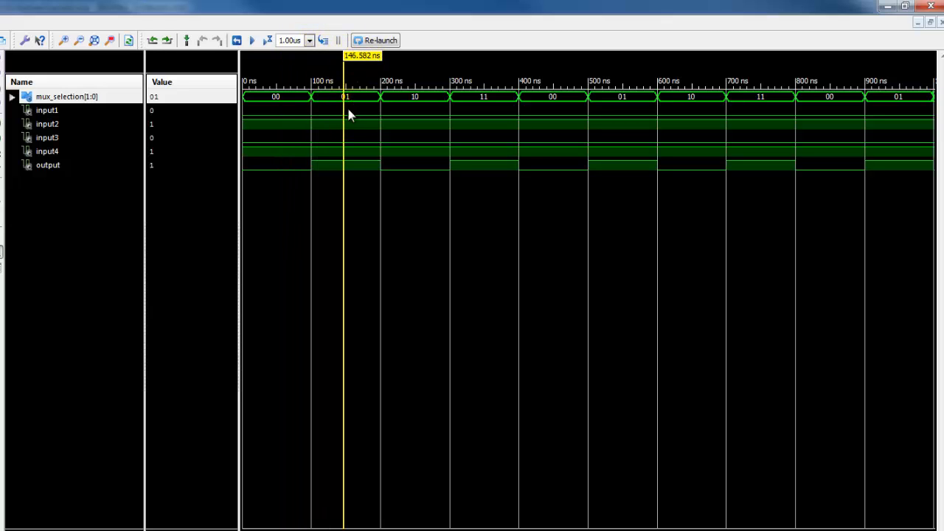
pyautogui.moveTo(153, 183)
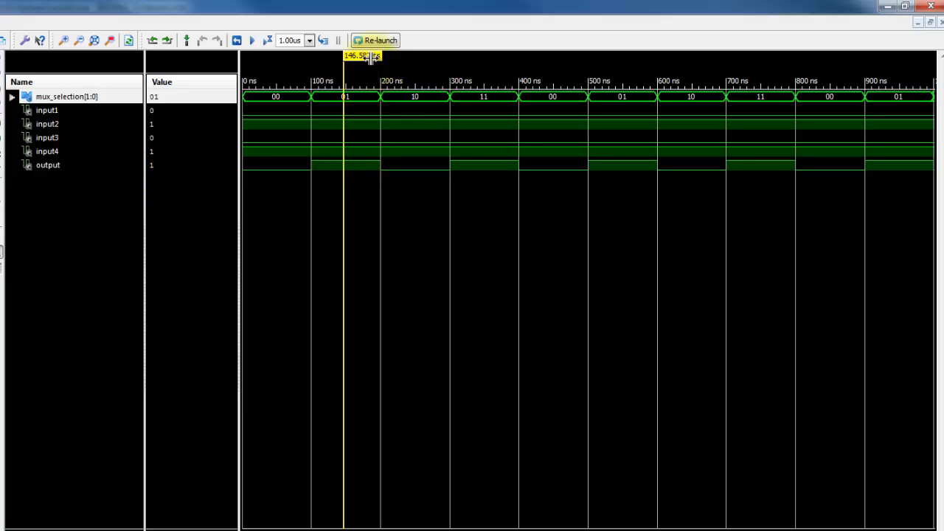
pyautogui.click(443, 67)
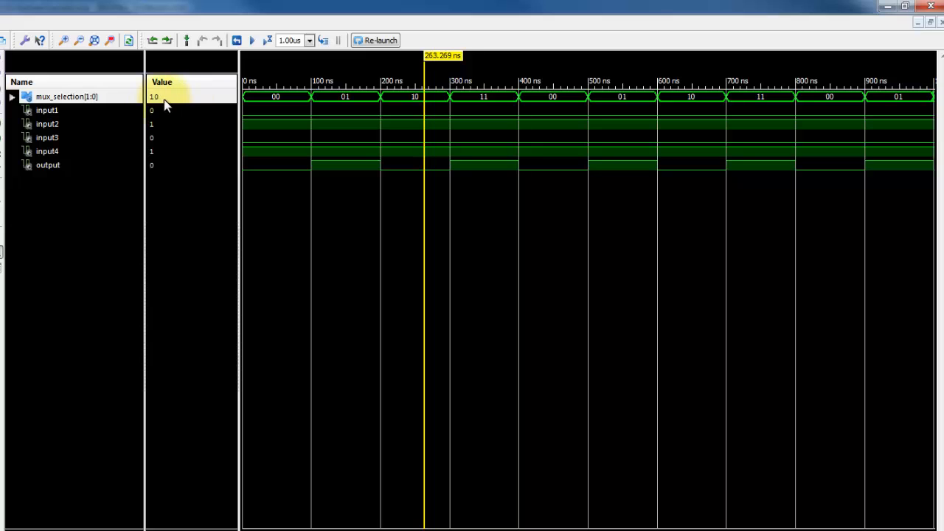
pyautogui.moveTo(153, 165)
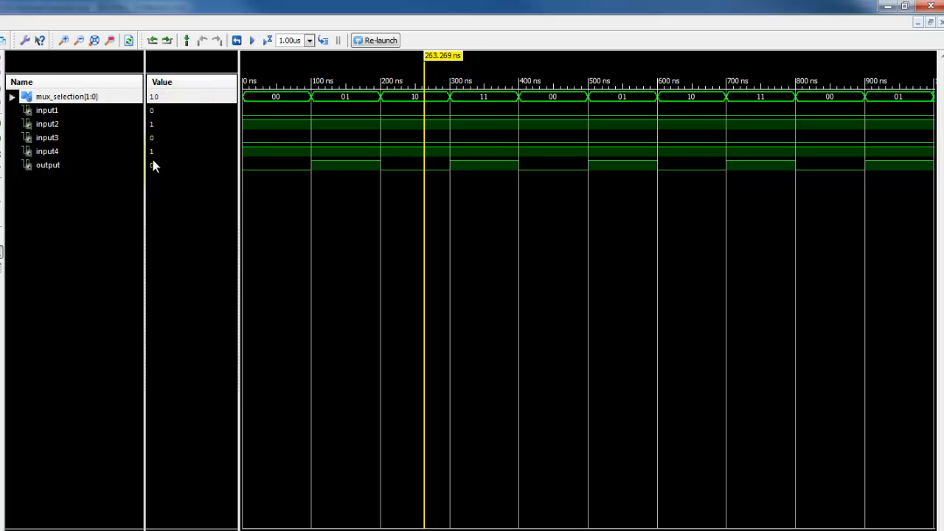
pyautogui.moveTo(419, 177)
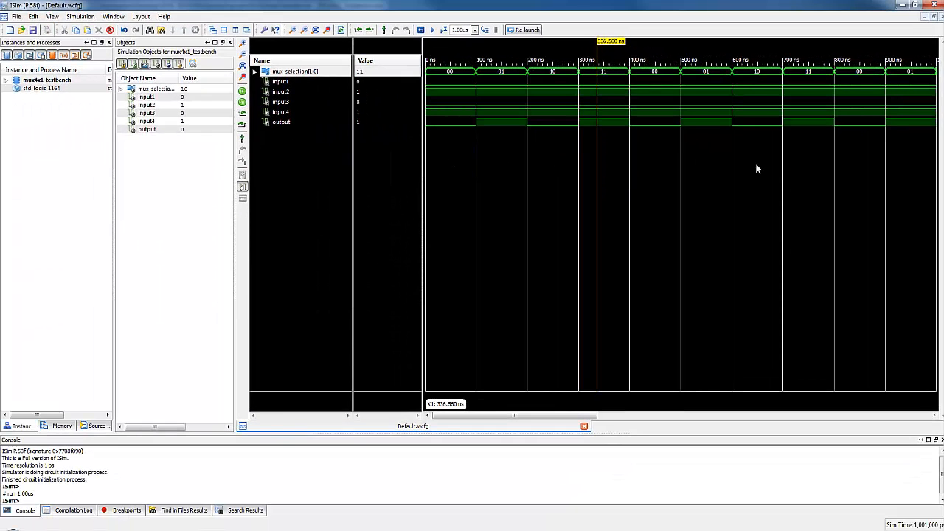
pyautogui.moveTo(710, 206)
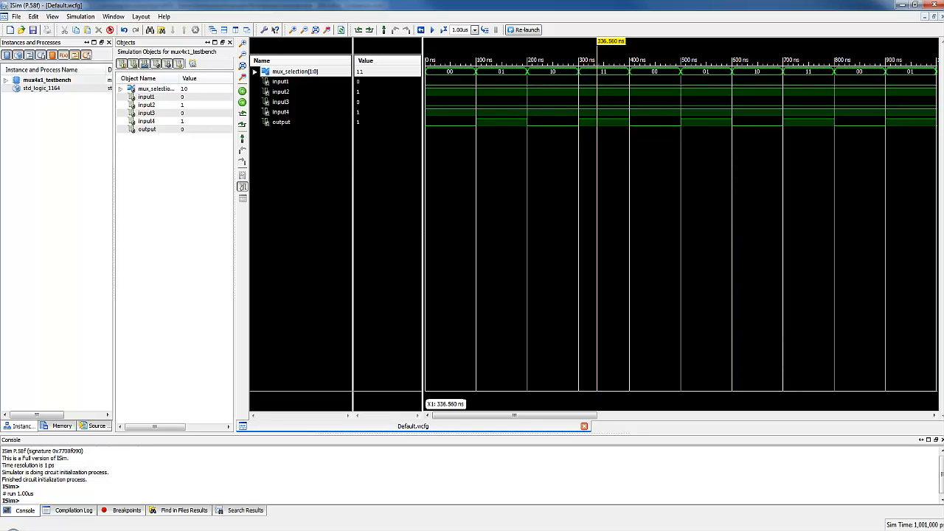
pyautogui.moveTo(826, 155)
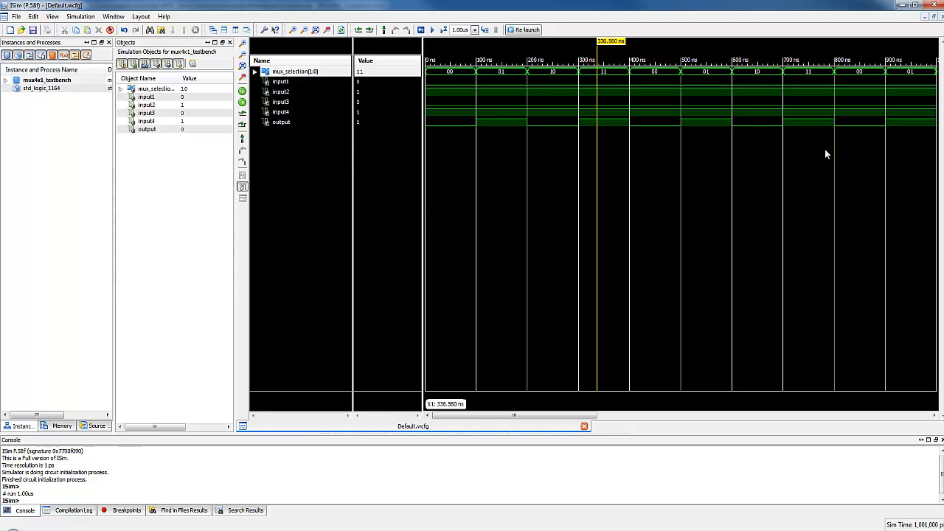